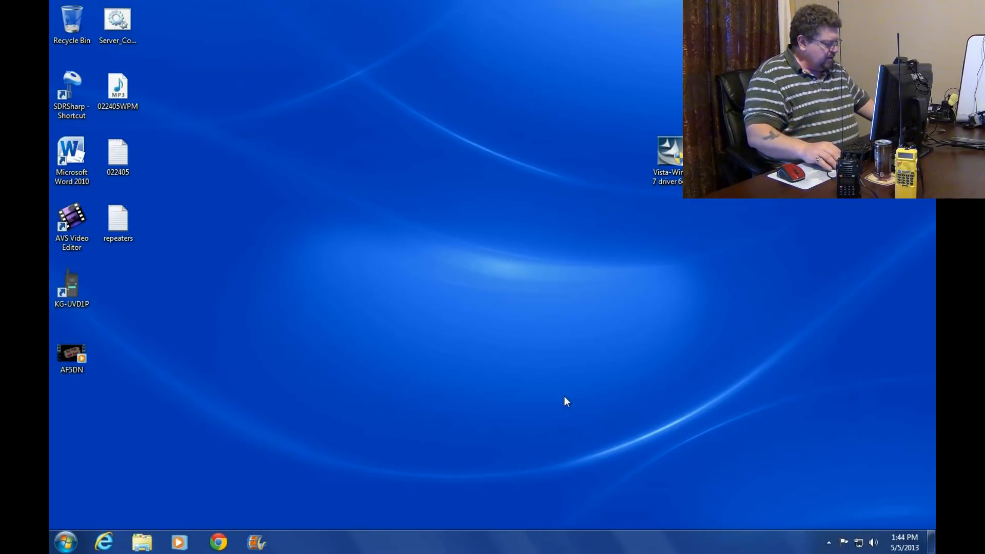
mouse_move(359, 394)
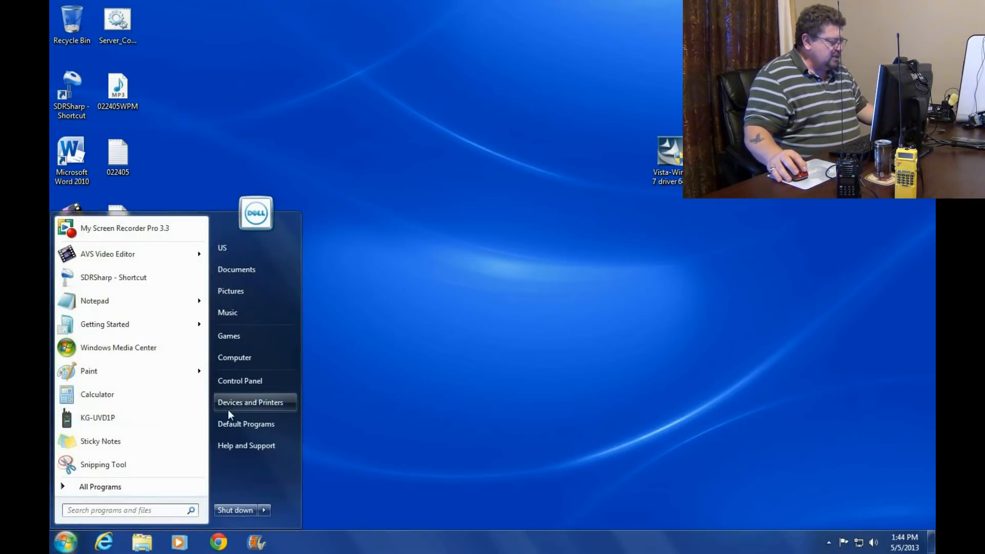
Step: In Devices and Printers, find the Prolific USB-to-Serial Comm Port (COM3) and choose an action from its right-click menu
left_click(243, 409)
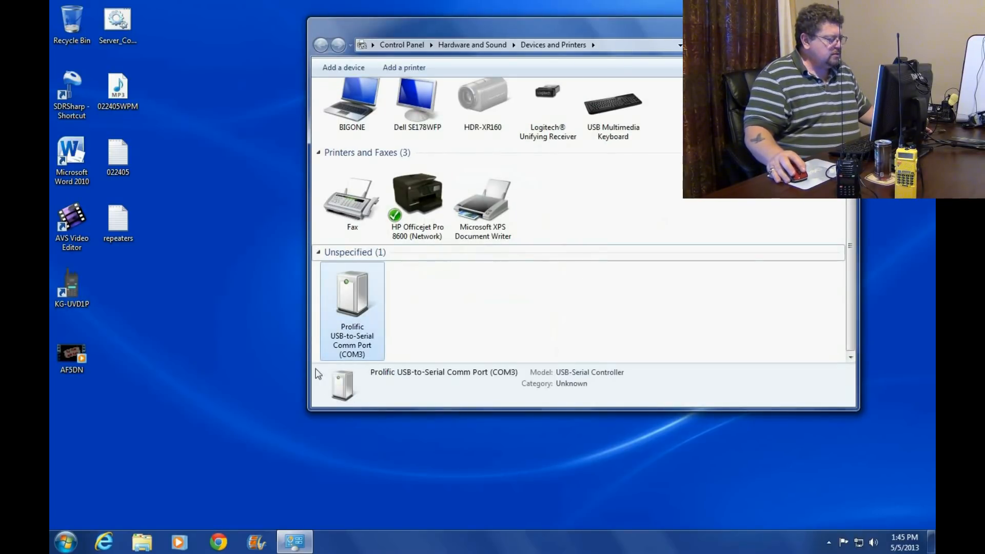
right_click(352, 296)
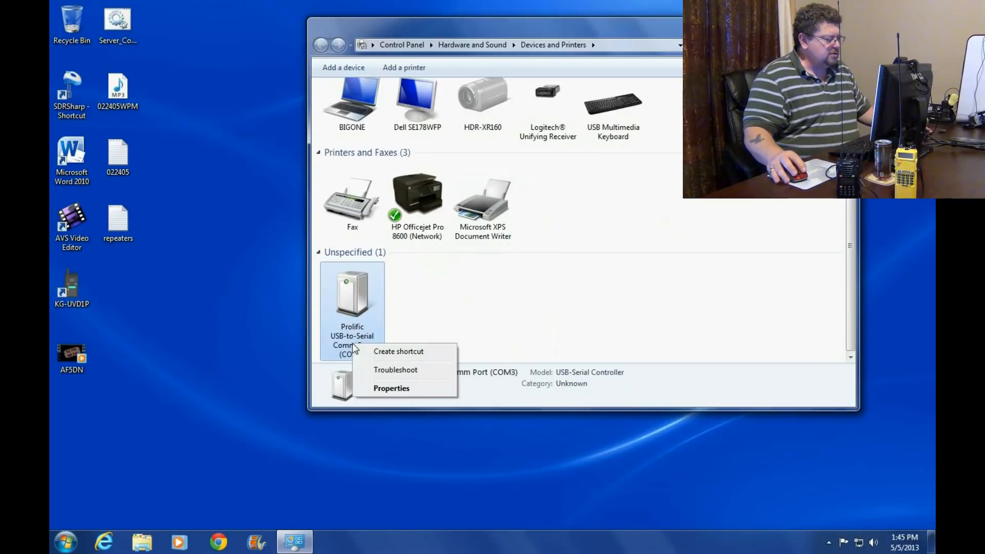
left_click(352, 301)
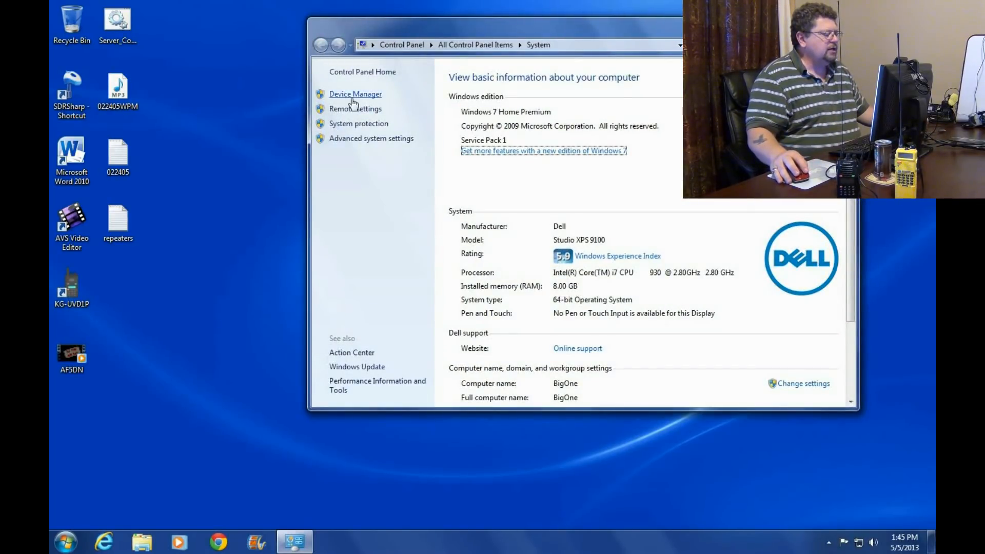
Step: Check the Prolific COM3 port's driver under Ports: version 3.2.0.0, dated 7/31/2007
left_click(355, 94)
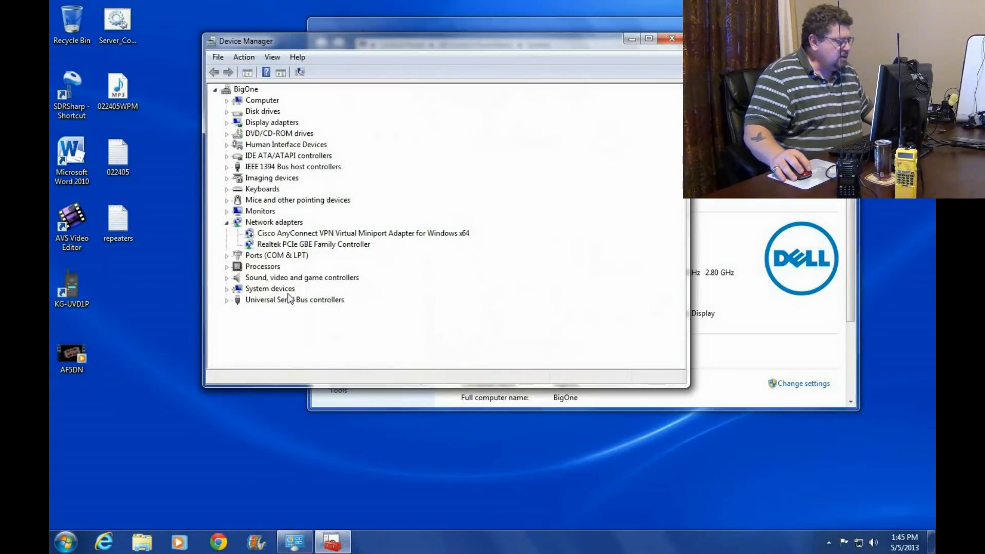
left_click(227, 255)
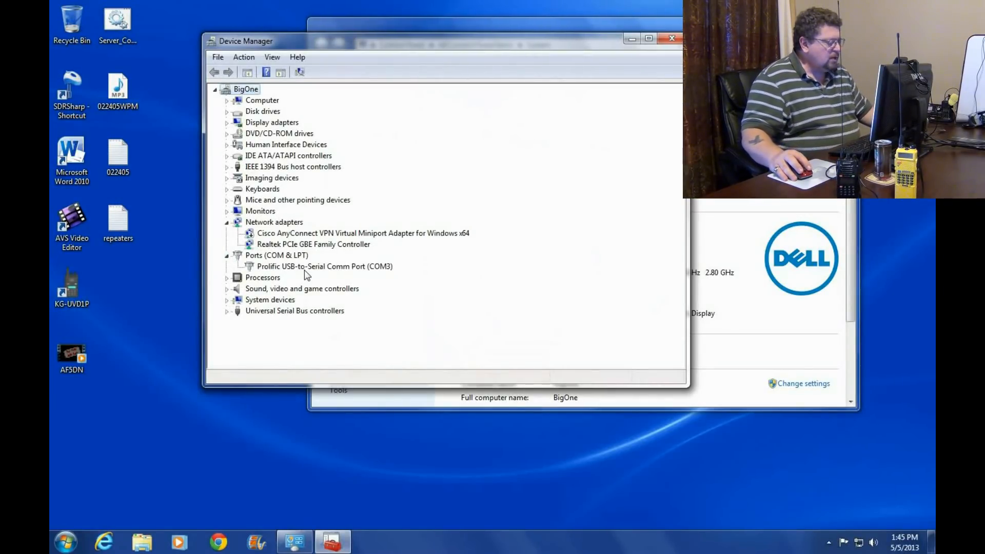
left_click(324, 266)
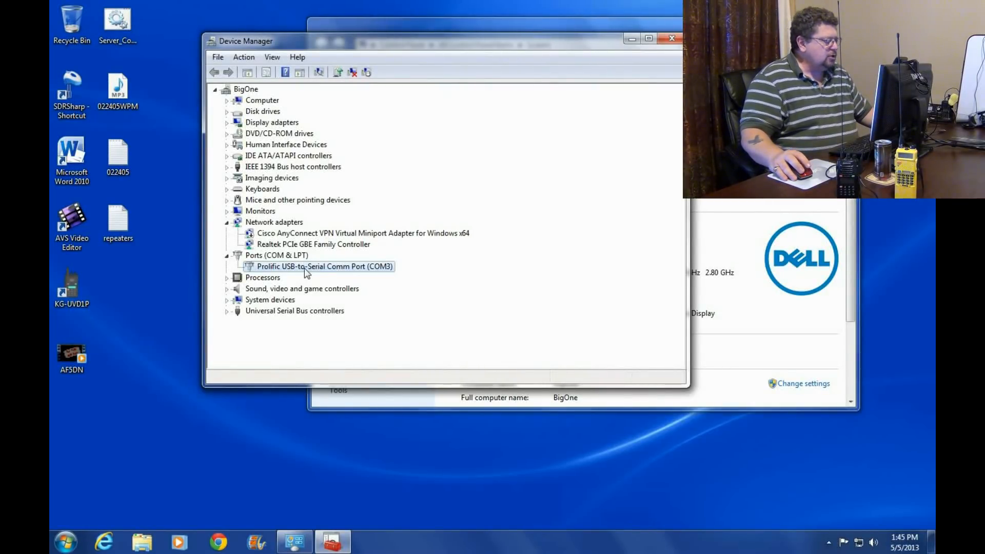
right_click(323, 266)
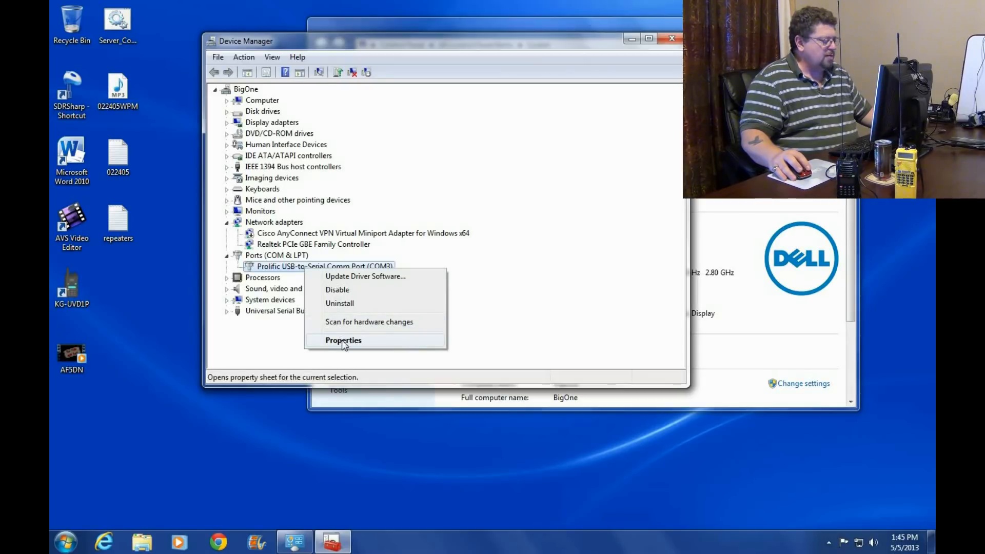
left_click(343, 339)
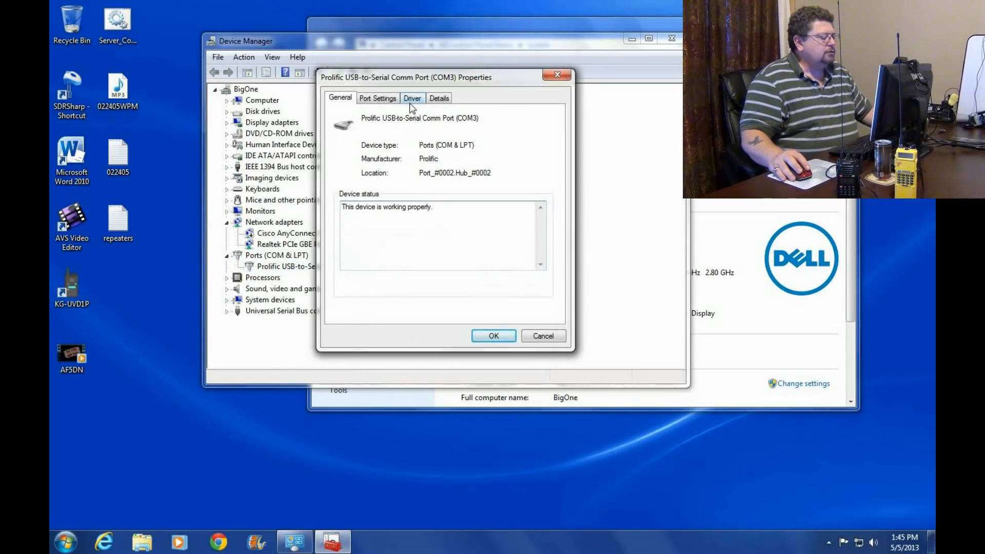
left_click(412, 97)
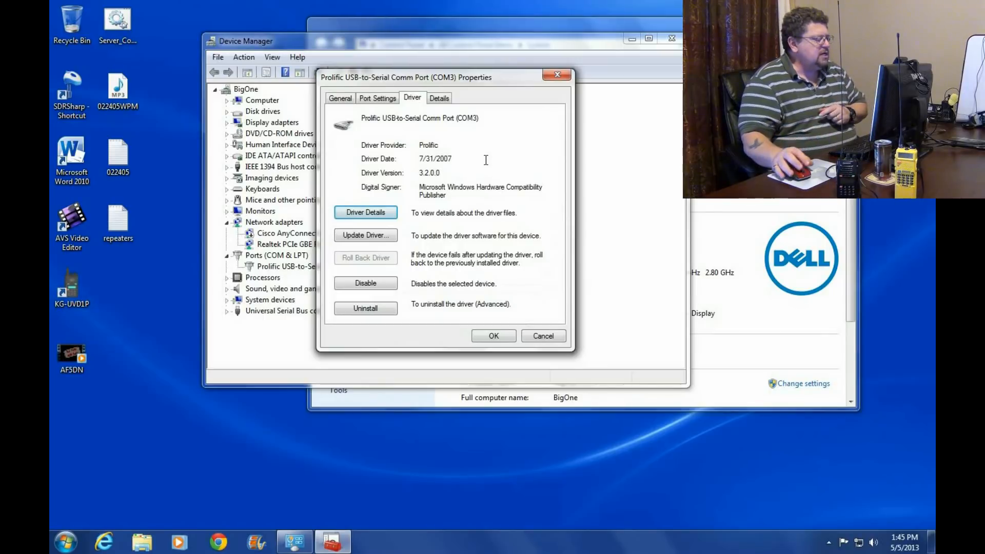
double_click(435, 159)
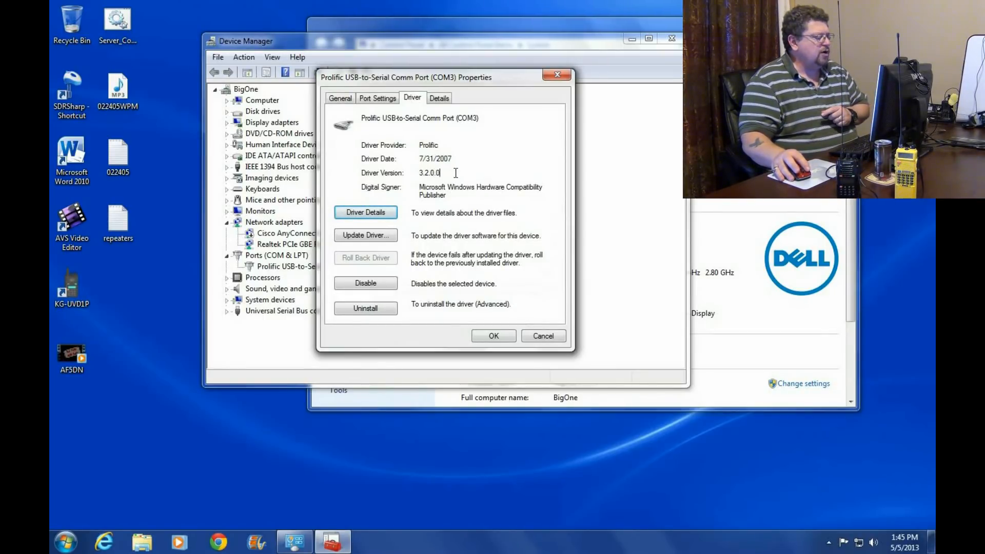
double_click(428, 173)
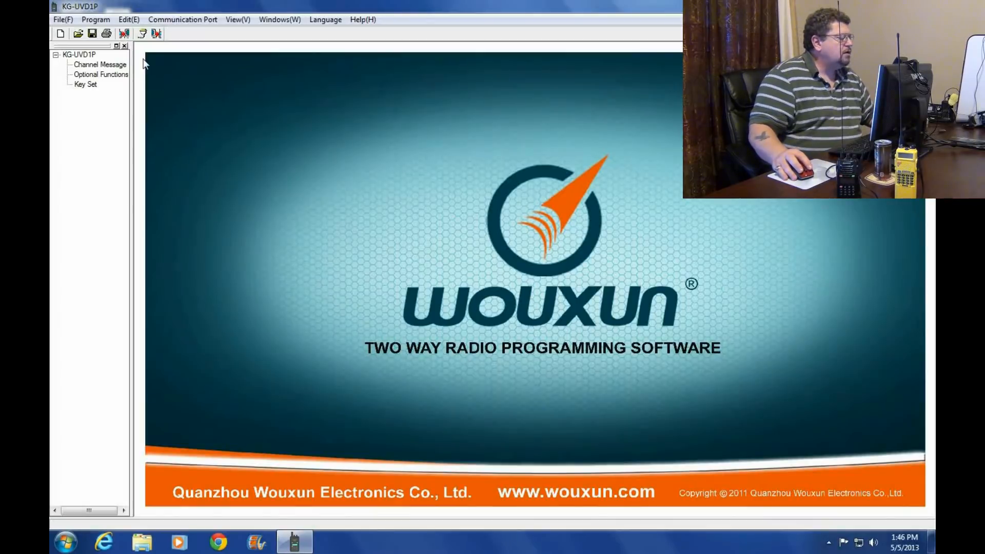
Step: Read the channel list from the radio in KG-UVD1P and dismiss the ReadSuccessed message
left_click(182, 20)
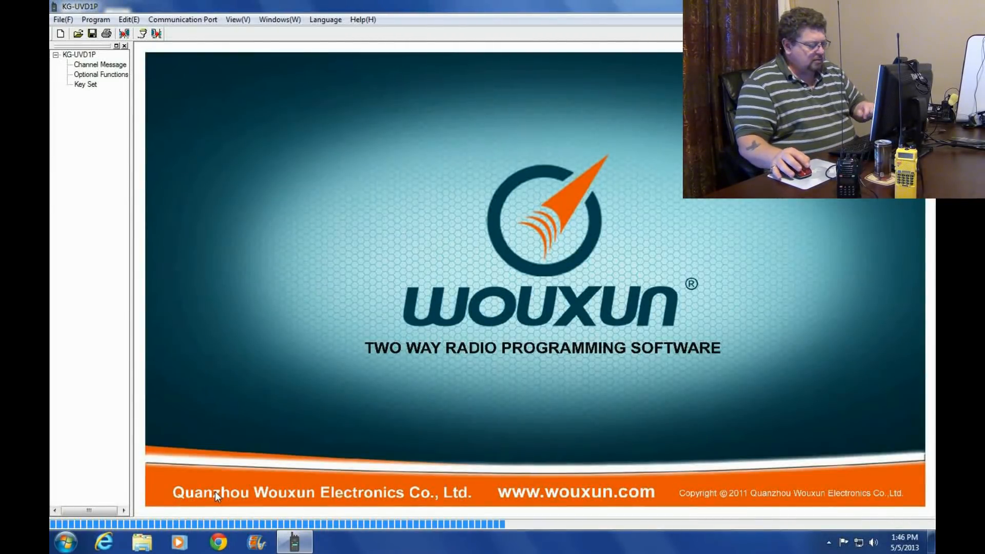
left_click(100, 64)
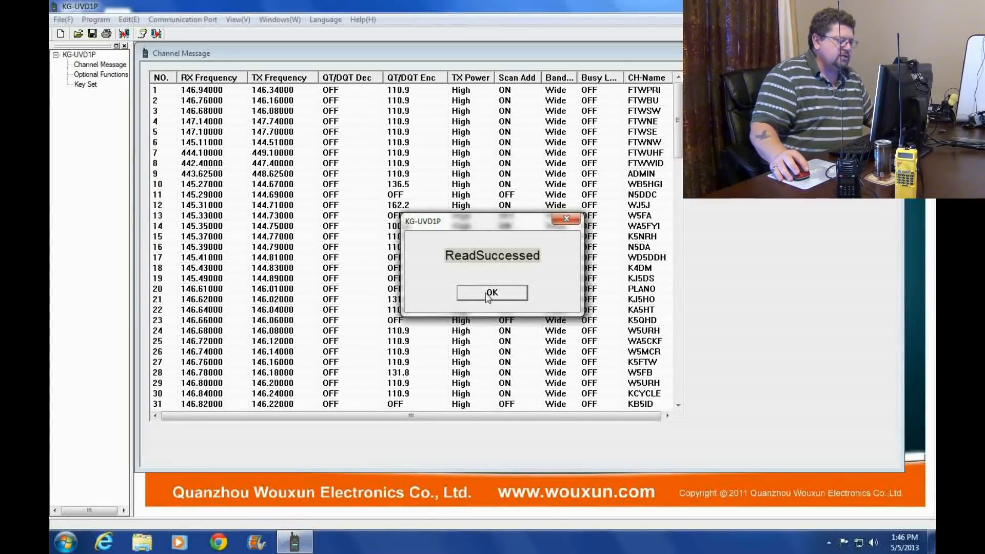
left_click(492, 293)
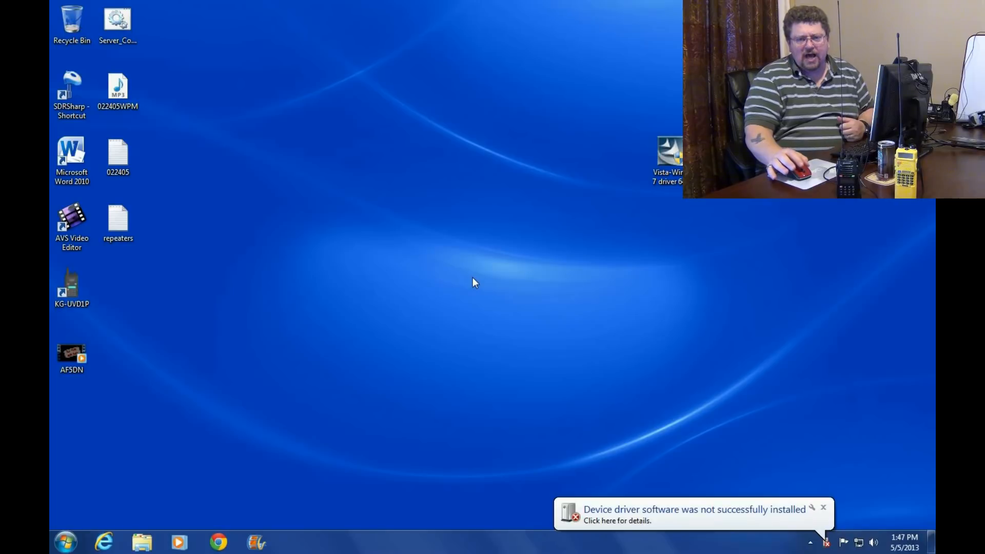
mouse_move(832, 515)
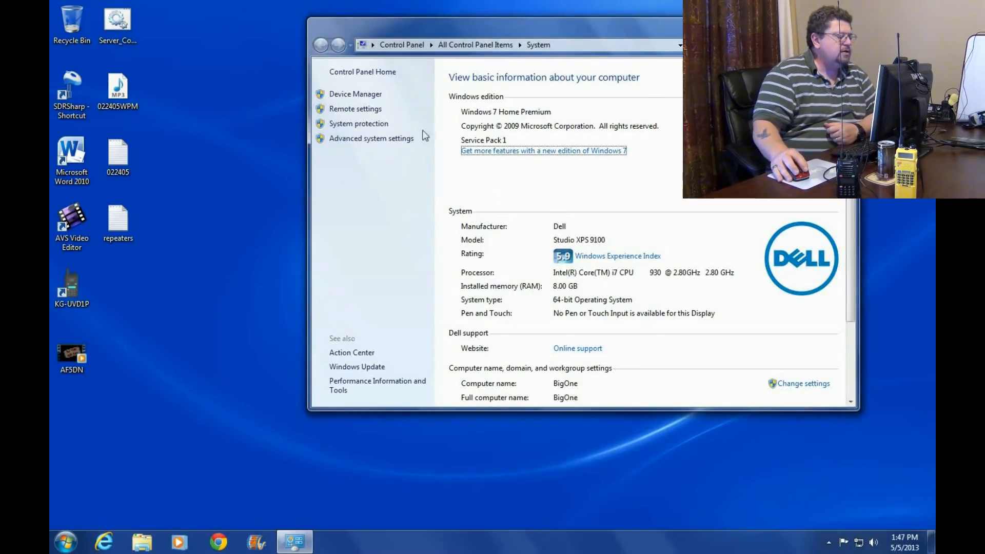
Step: Update the USB-Serial Controller's driver software and close the Code 10 error report
left_click(355, 94)
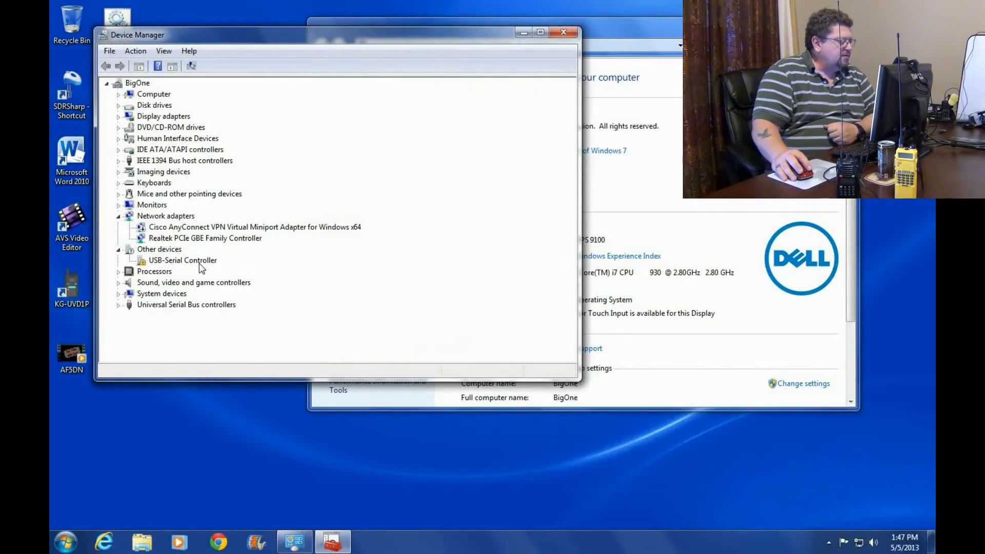
right_click(182, 260)
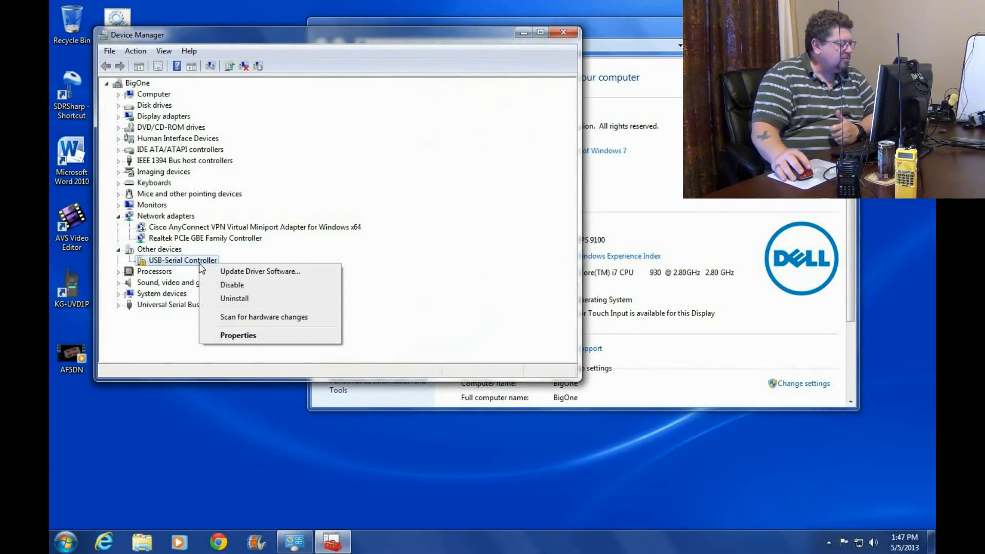
left_click(259, 271)
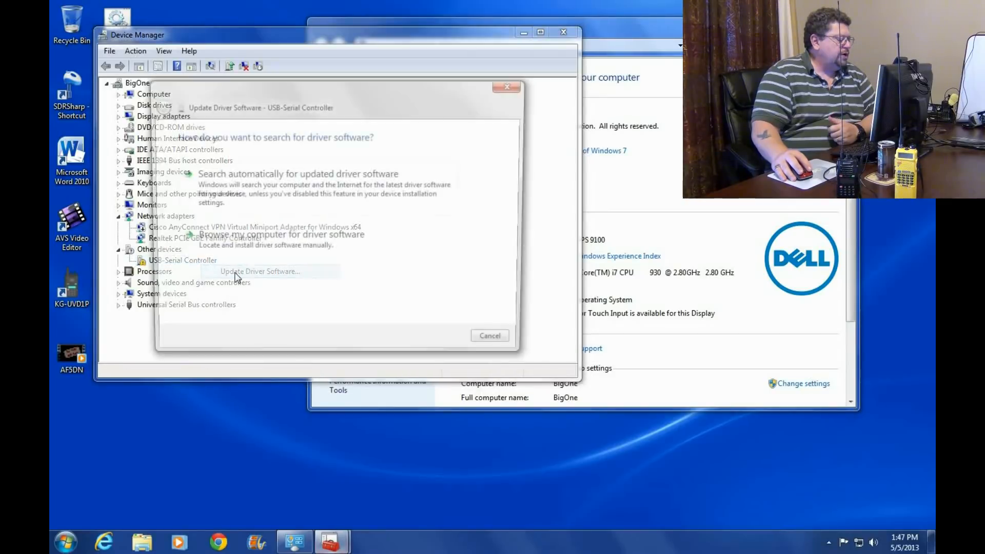
left_click(297, 174)
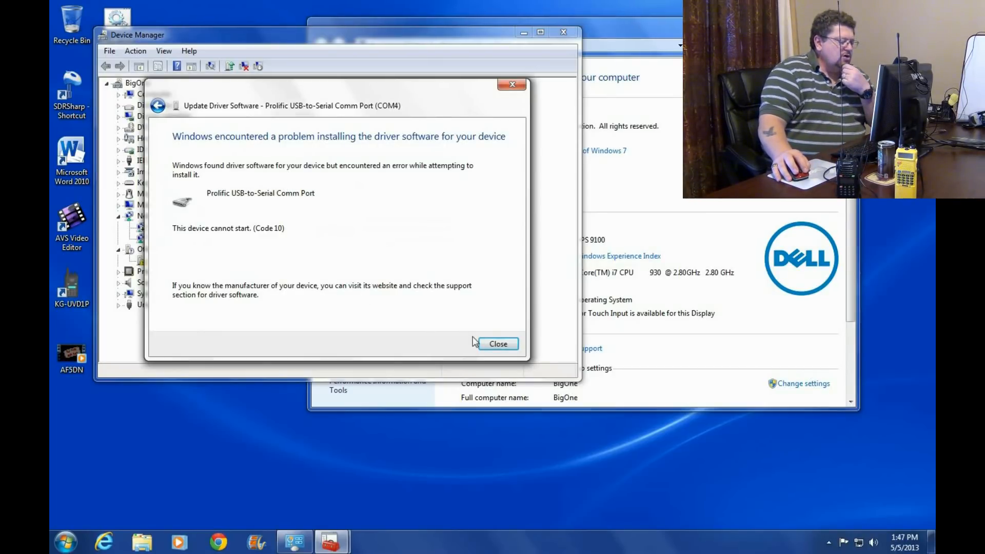
left_click(498, 344)
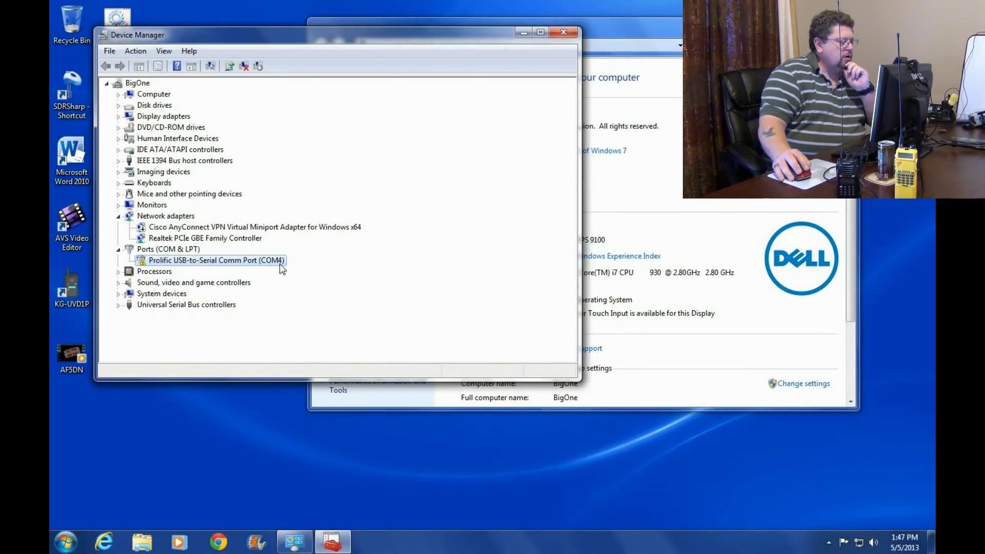
Step: Inspect the Prolific COM4 port's driver: version 3.4.48.272, dated 2/5/2013
right_click(216, 260)
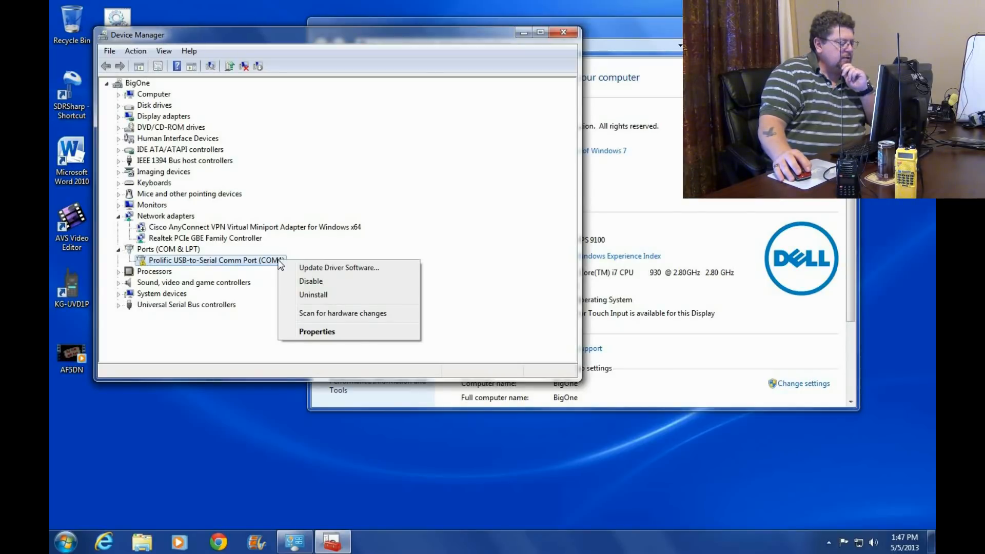
left_click(317, 332)
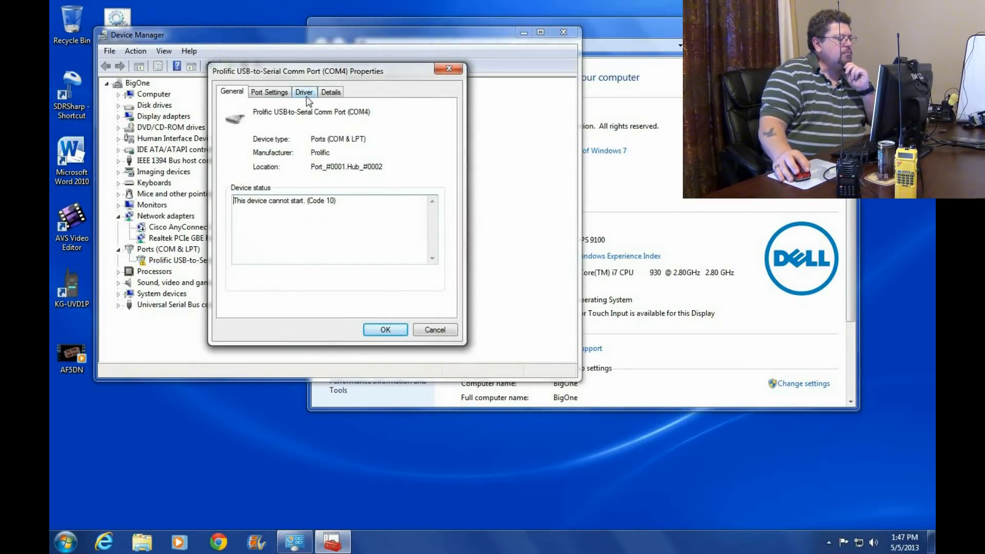
left_click(303, 92)
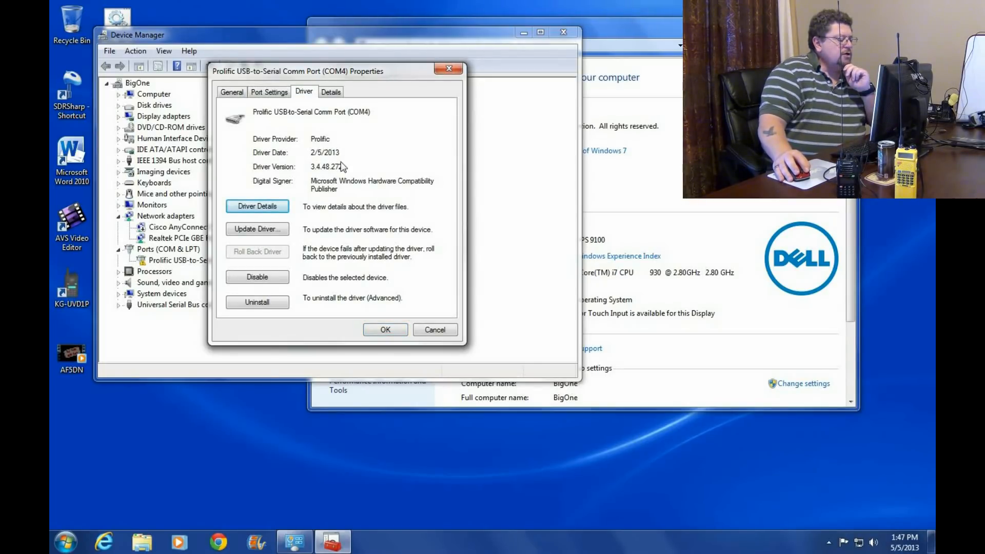
double_click(325, 152)
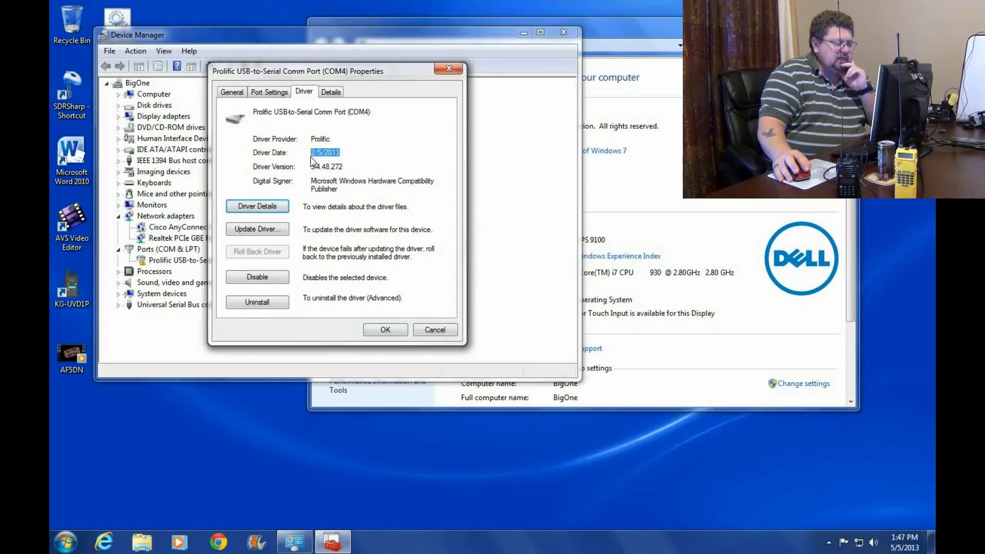
left_click(326, 166)
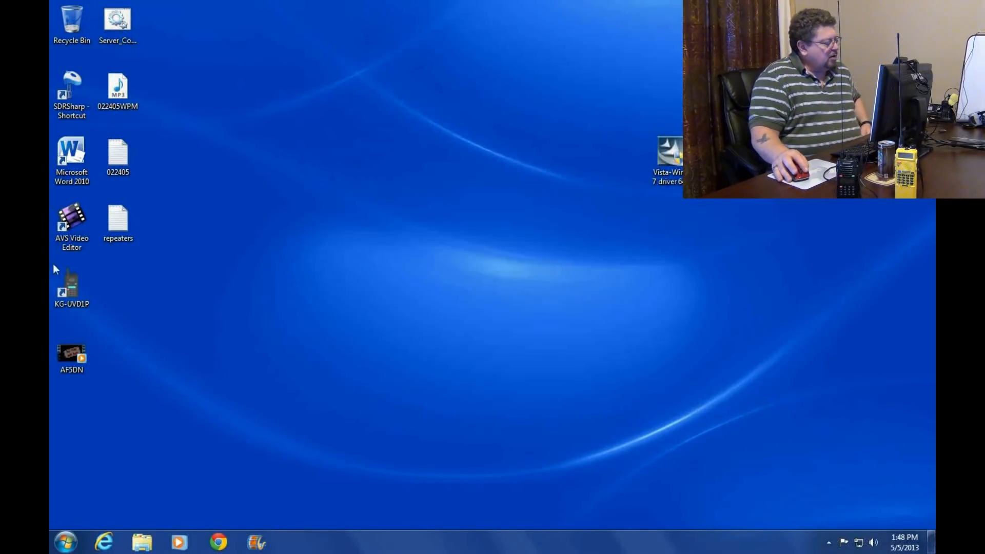
Step: Launch KG-UVD1P, review the offered COM ports, and cancel without changing the port
double_click(72, 291)
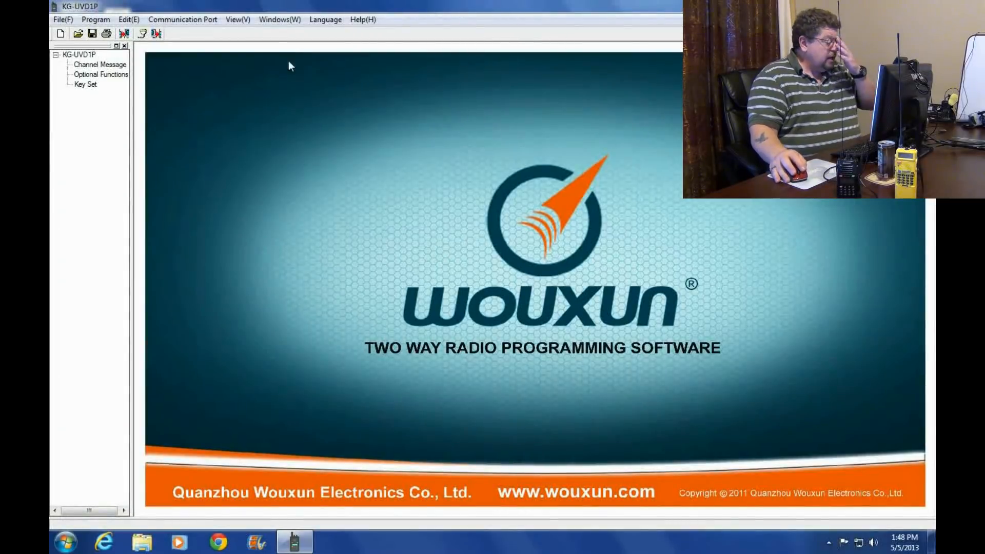
left_click(182, 20)
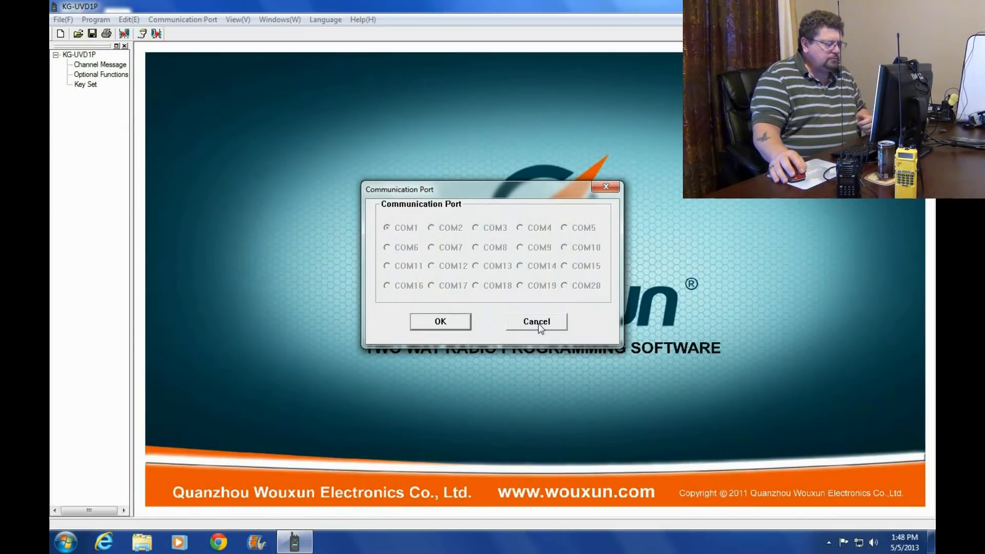
left_click(536, 321)
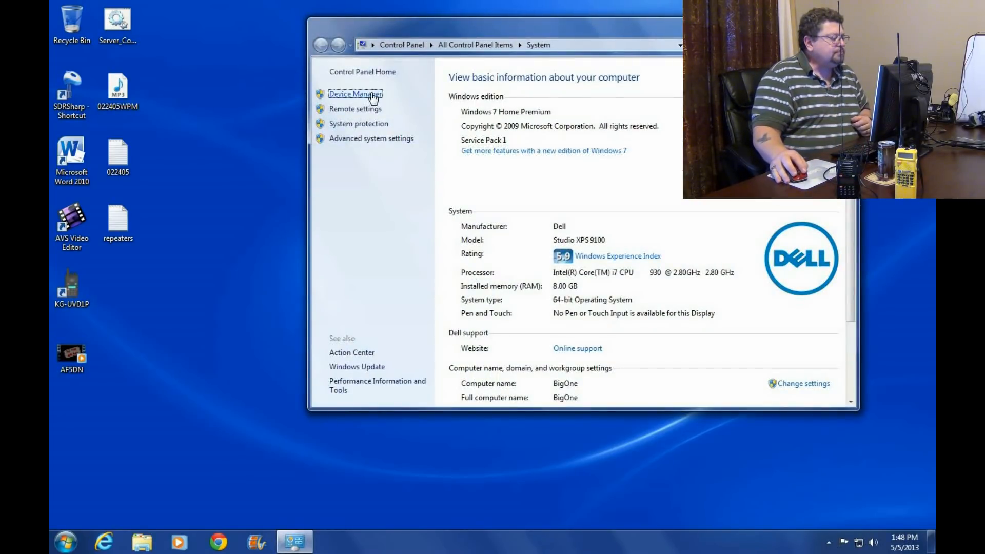
Step: Uninstall the Prolific USB-to-Serial Comm Port (COM4) from the Ports category
left_click(355, 94)
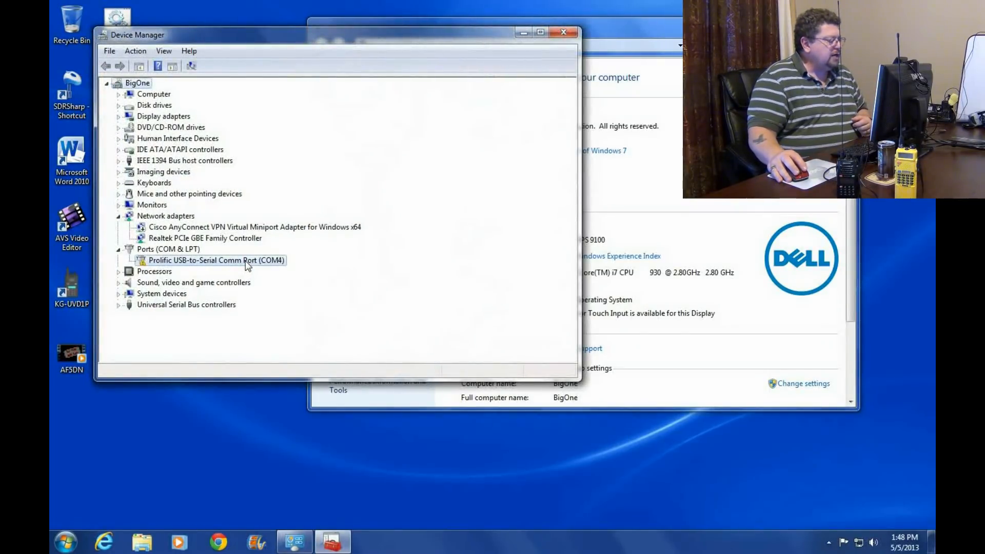
right_click(213, 261)
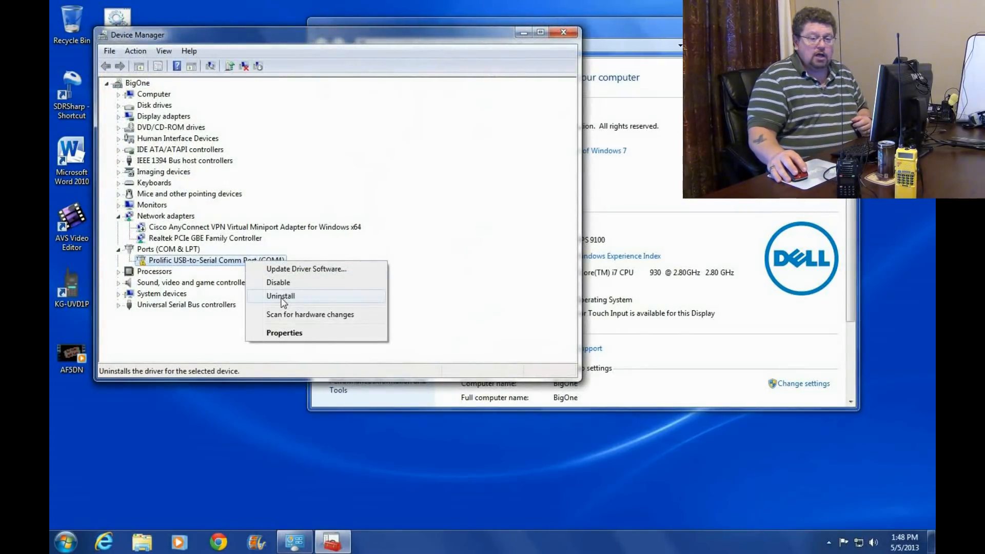
left_click(281, 296)
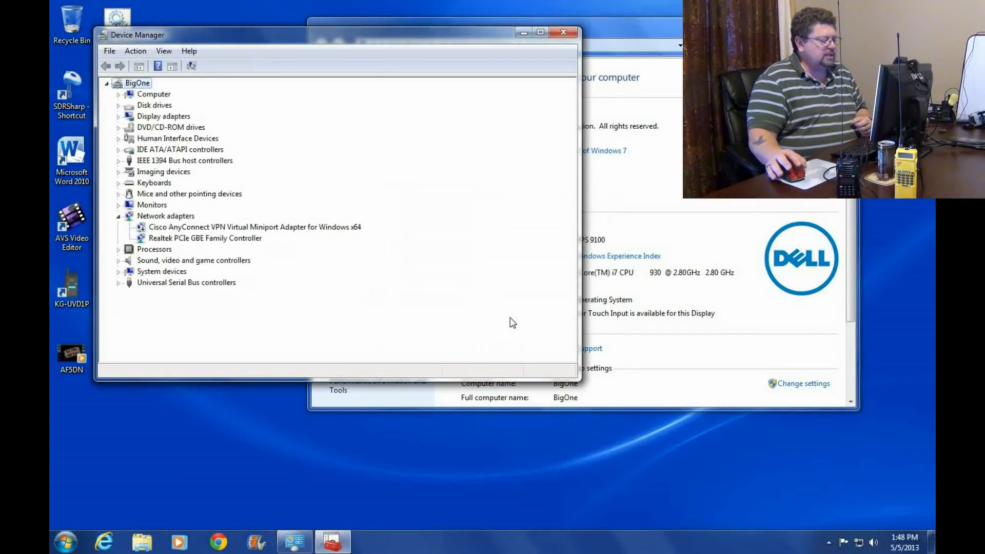
mouse_move(300, 254)
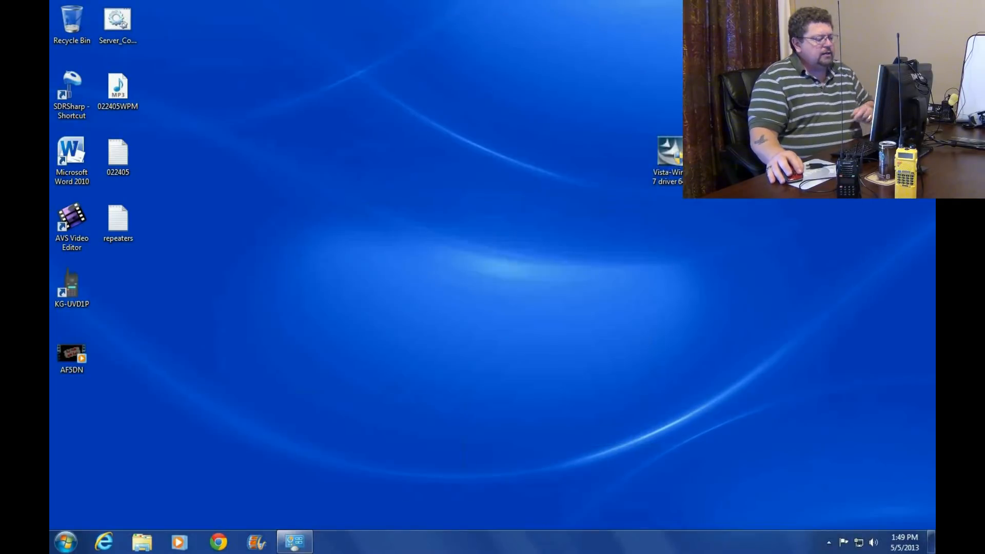
mouse_move(628, 151)
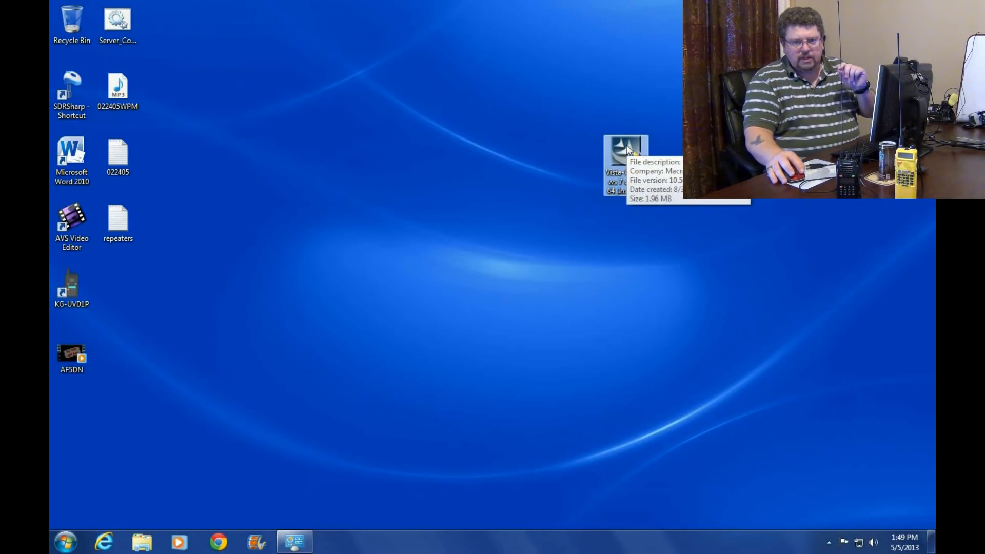
Step: Run the PL-2303 Vista Driver Installer, confirm complete removal, and finish the wizard
double_click(625, 151)
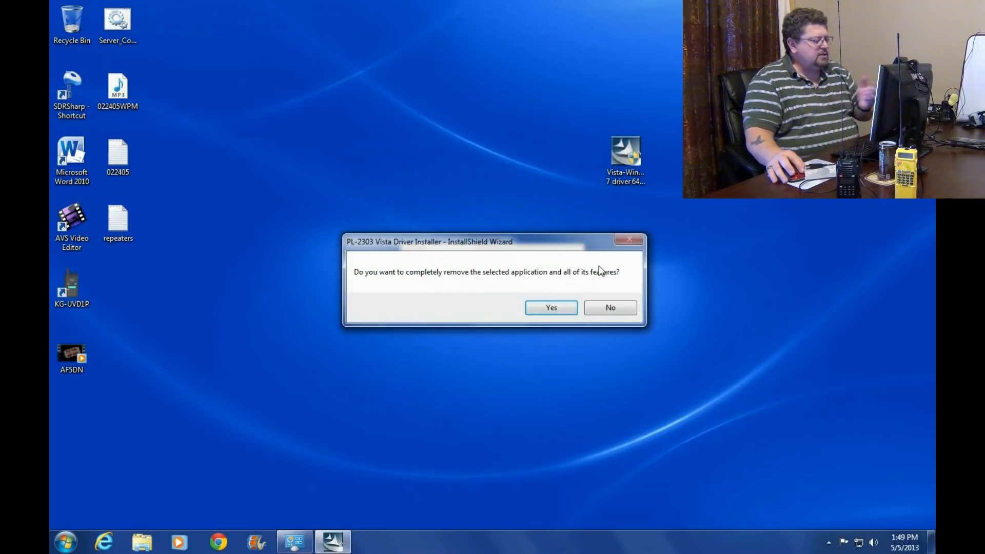
left_click(549, 307)
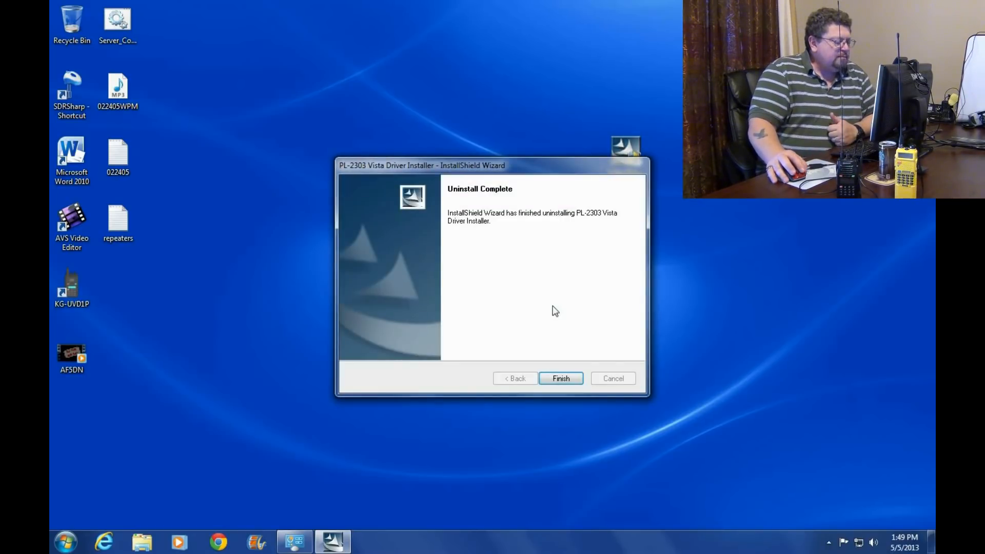
left_click(560, 378)
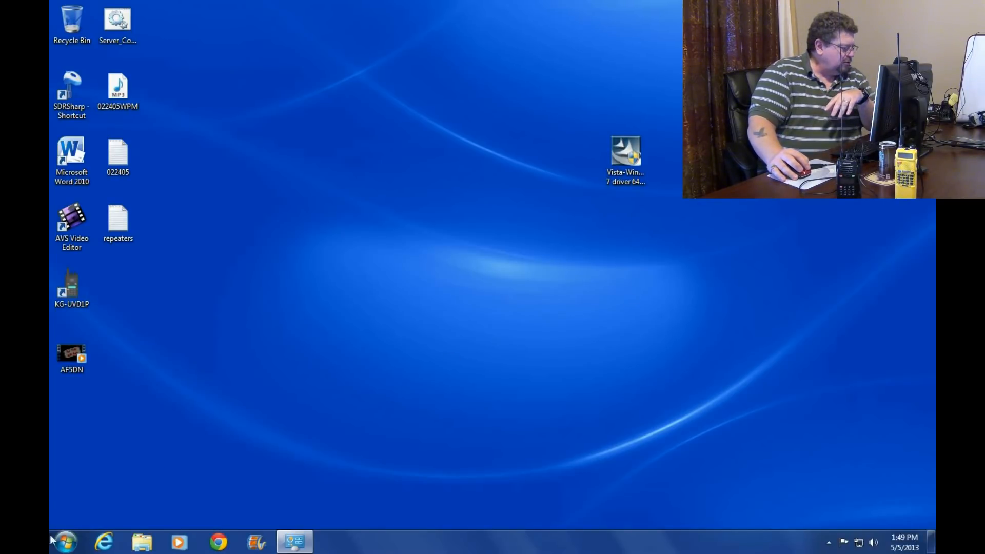
Step: Open the Start menu and expand the Shut down options to reach Restart
left_click(63, 541)
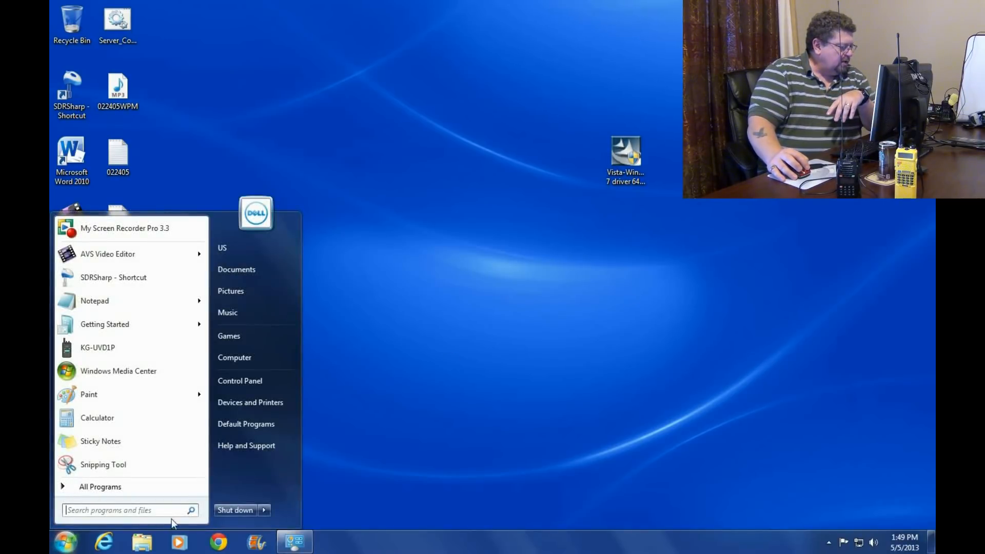
left_click(265, 510)
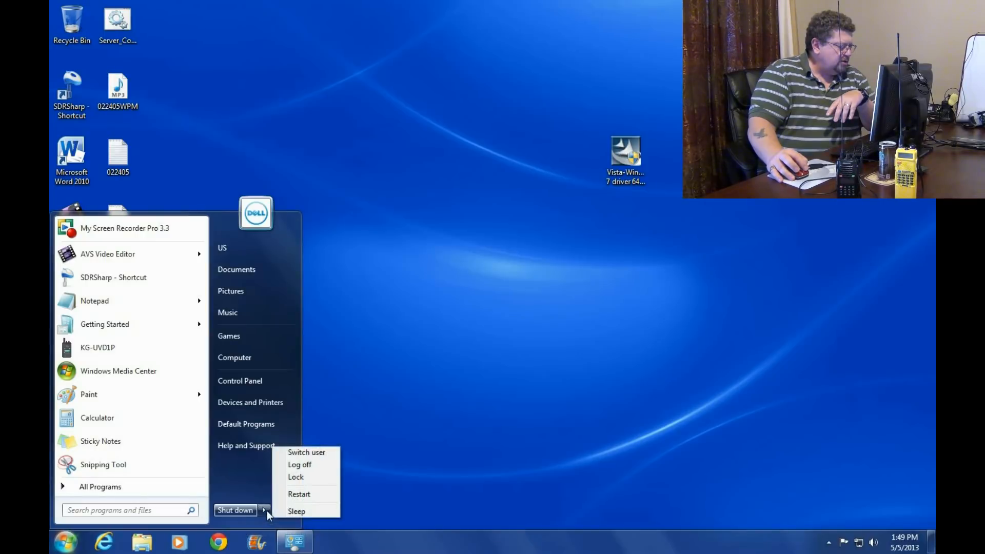
mouse_move(299, 494)
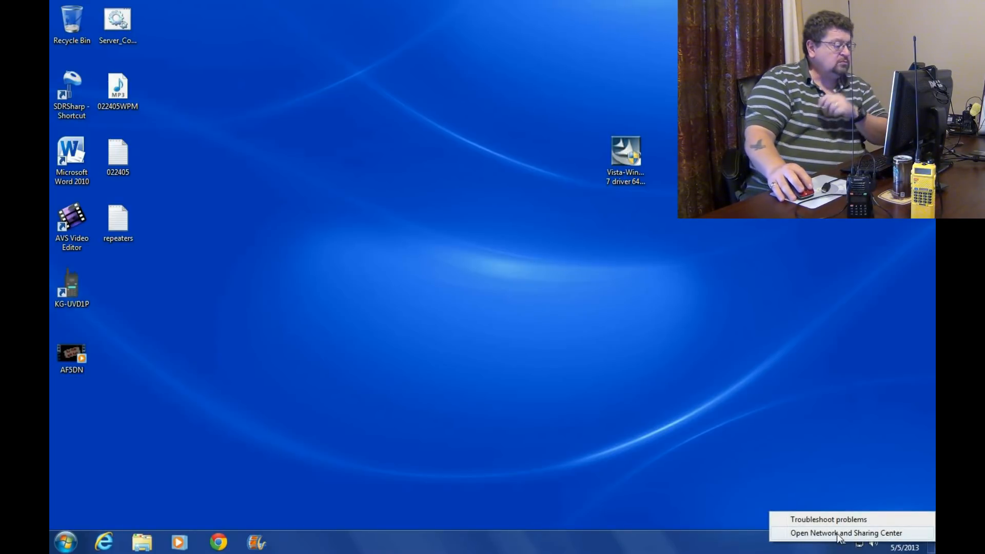
Step: Open Network and Sharing Center's adapter settings and disable Local Area Connection
left_click(846, 533)
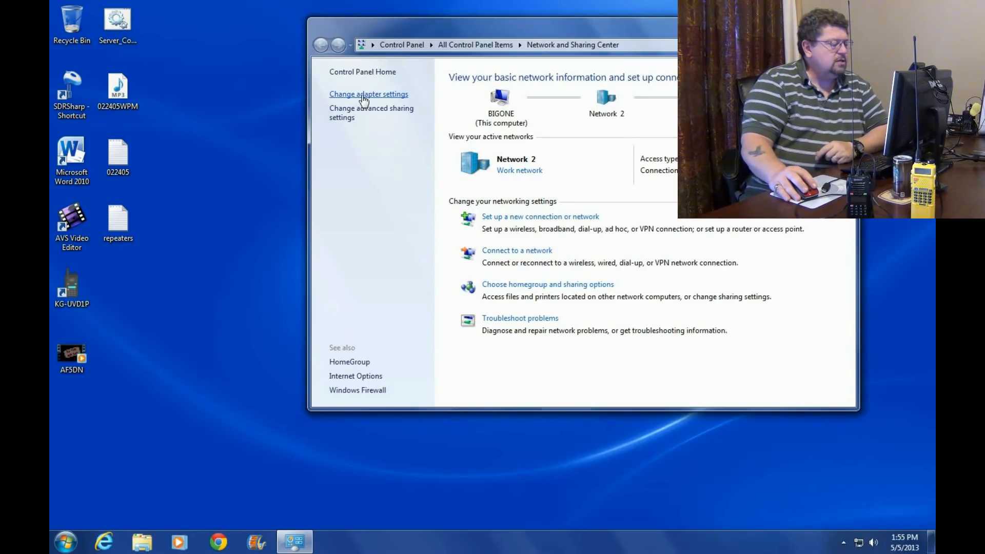
left_click(369, 94)
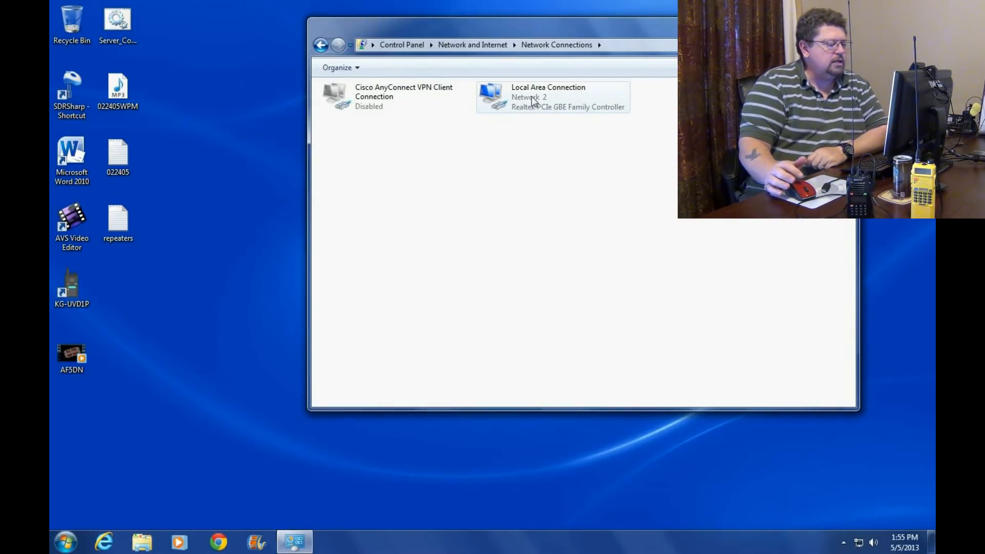
left_click(552, 97)
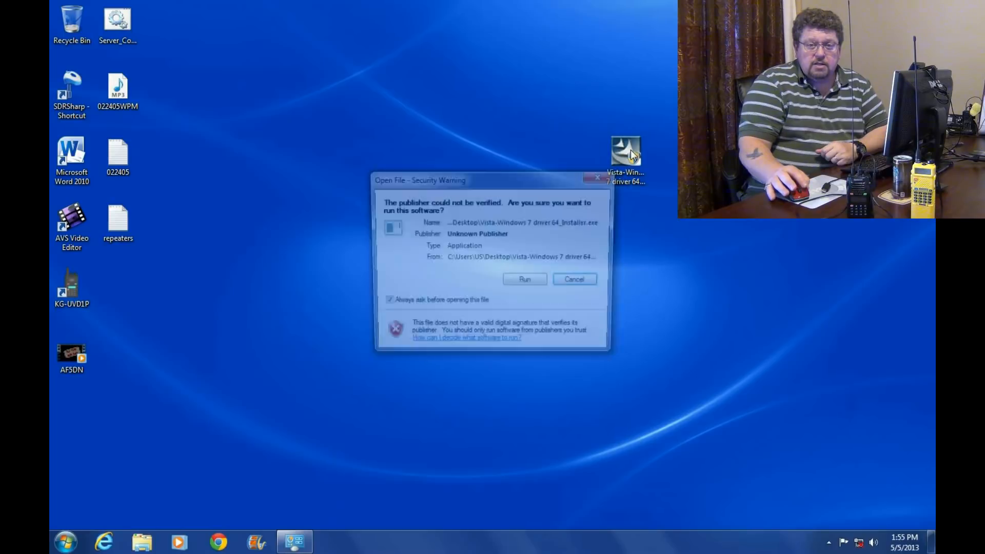
Step: Allow the unverified PL-2303 installer to run, pass its welcome page, and accept the license
left_click(524, 279)
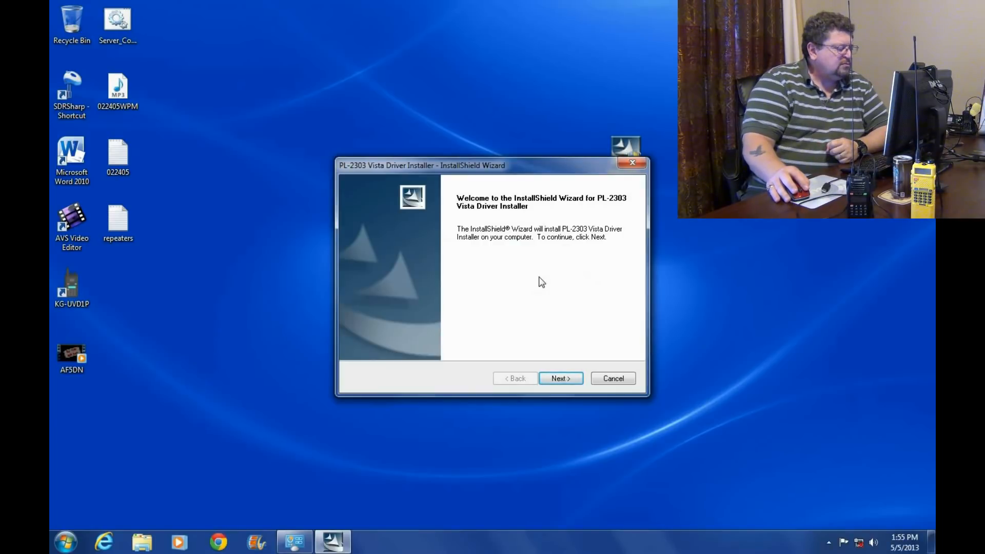
left_click(559, 378)
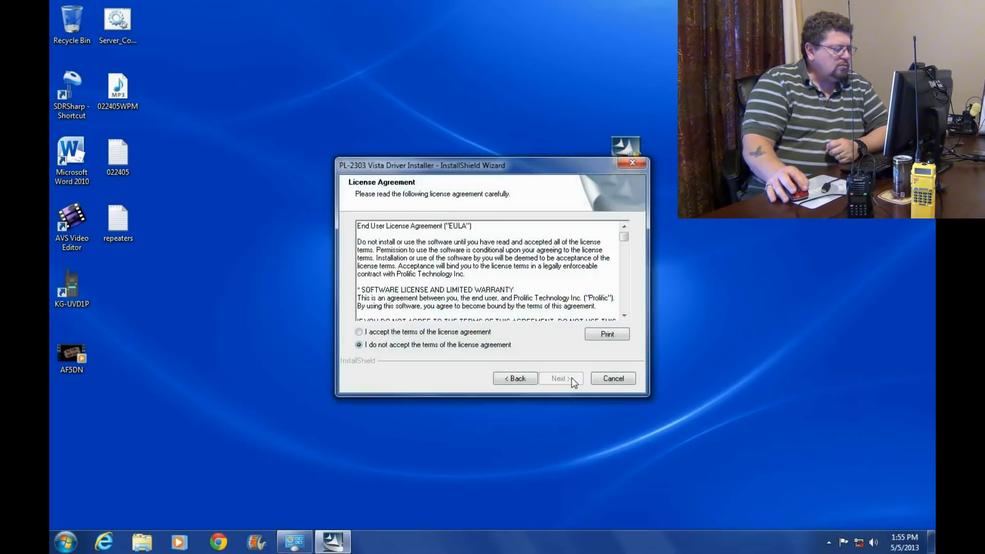
left_click(559, 378)
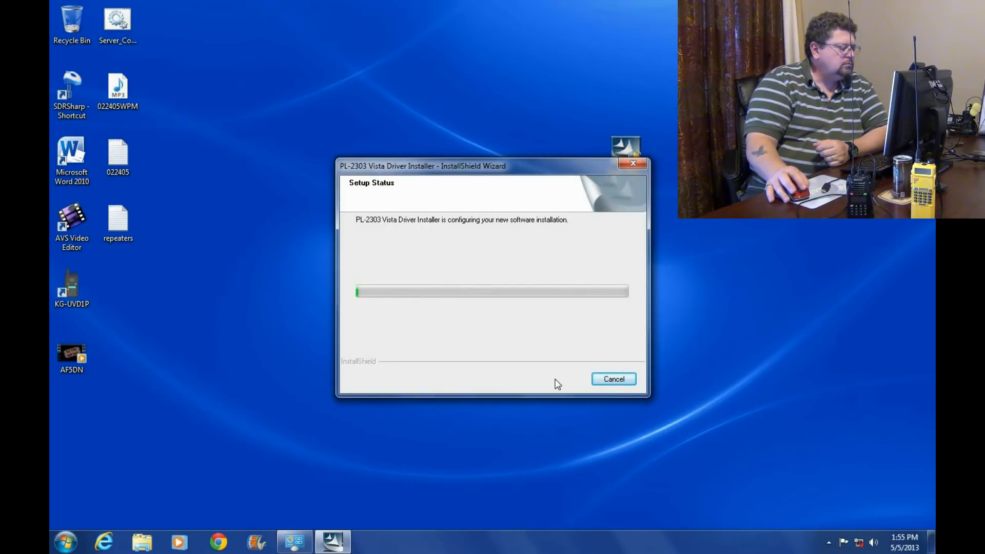
mouse_move(509, 343)
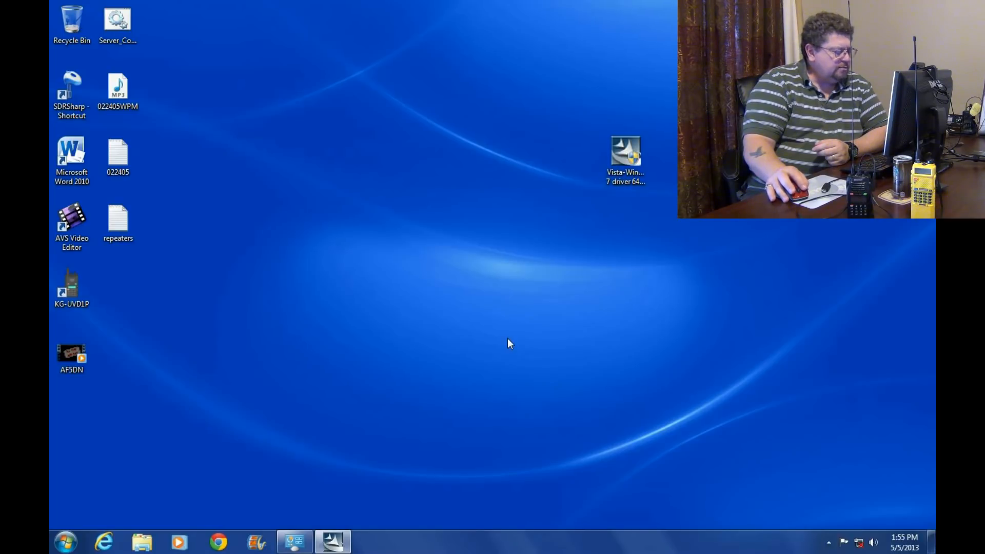
mouse_move(578, 385)
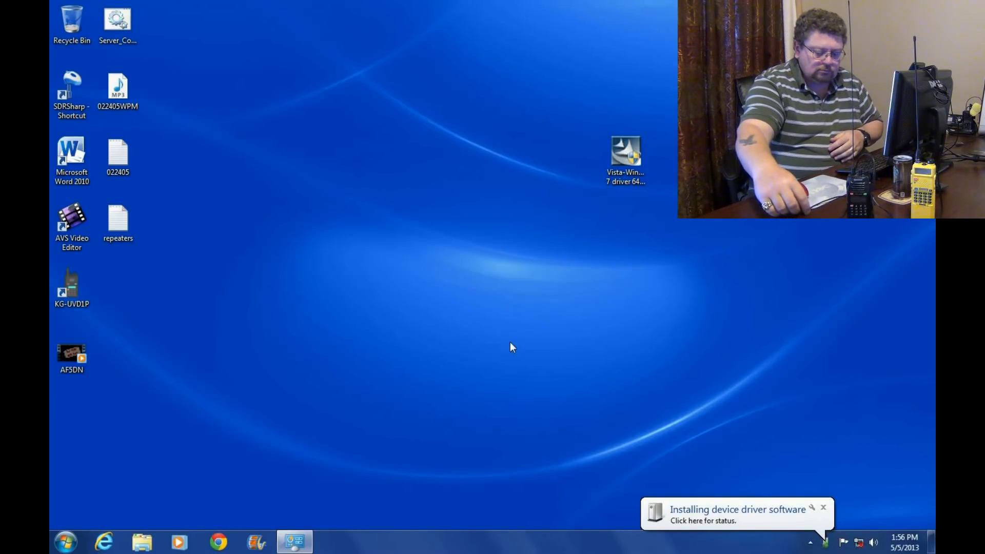
Step: Refresh the desktop, dismiss the failed driver installation notice, and select the PL-2303 installer
right_click(512, 347)
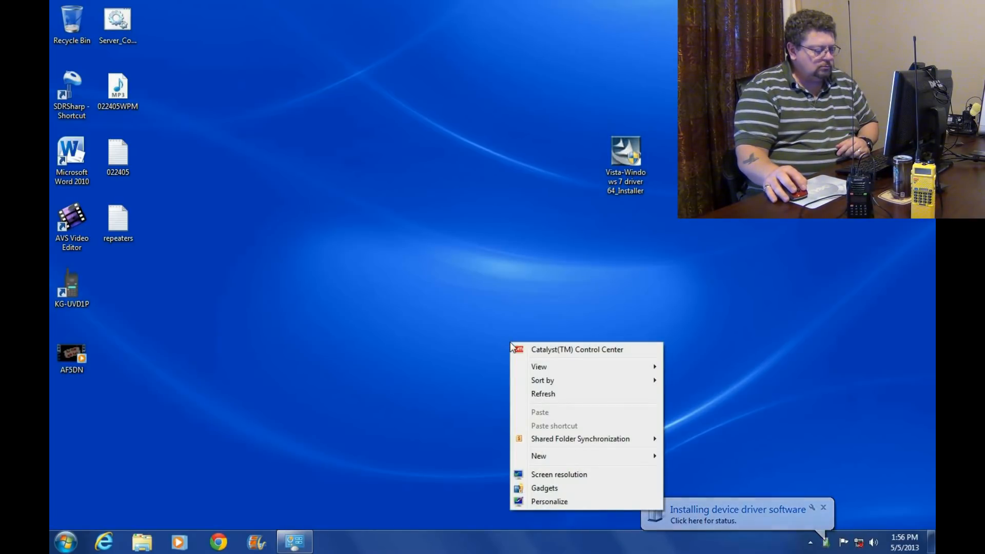
left_click(613, 517)
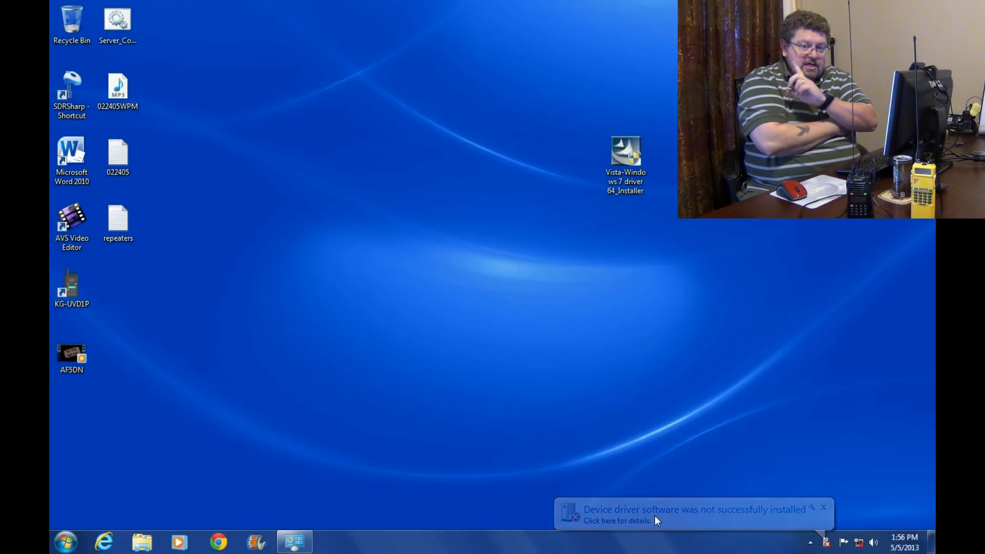
left_click(822, 507)
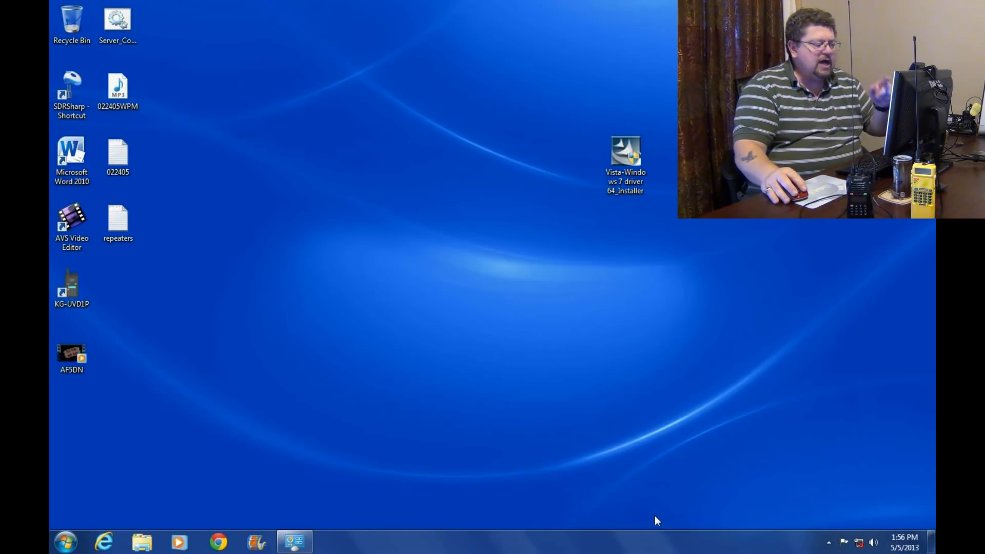
mouse_move(666, 332)
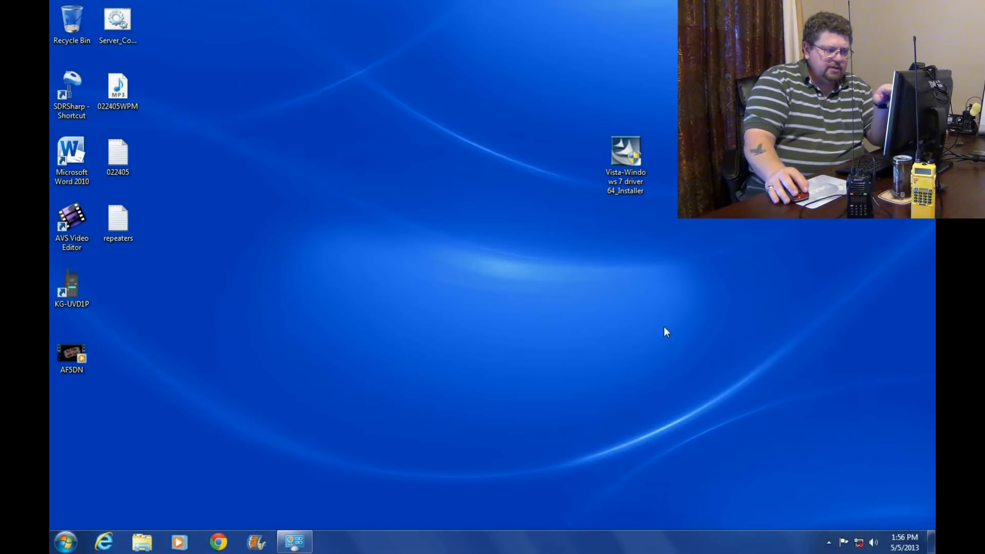
left_click(625, 163)
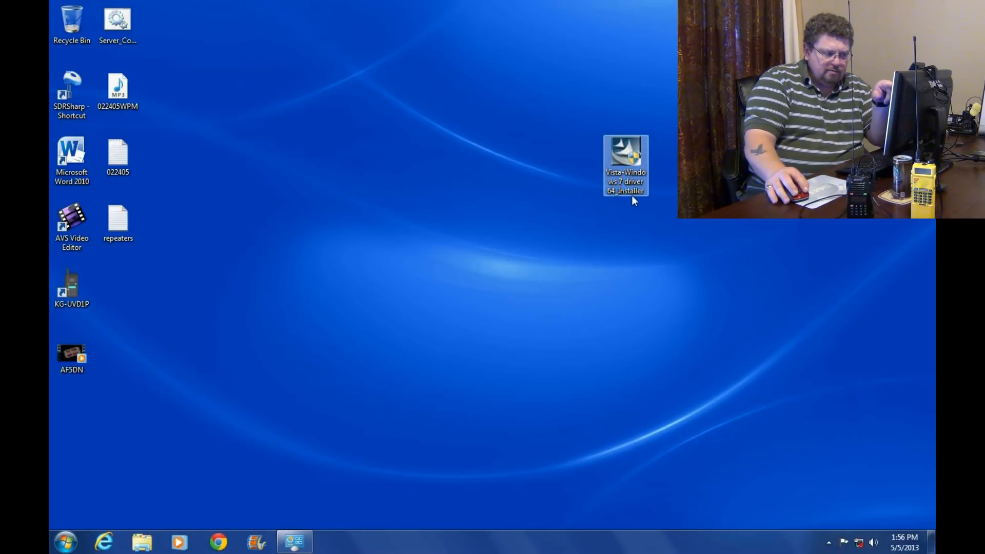
mouse_move(626, 170)
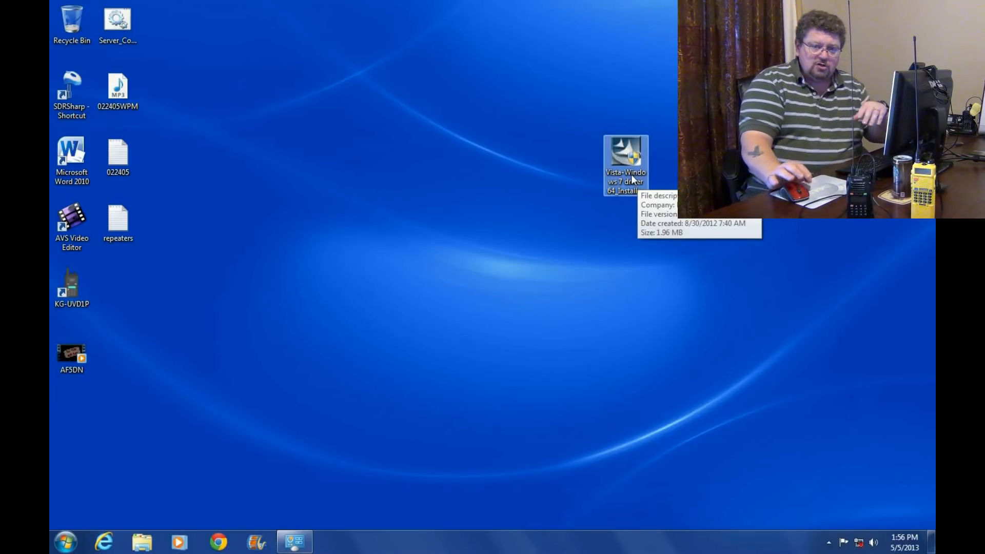
Step: Relaunch the PL-2303 installer, allow it to run, and confirm completely removing the driver
double_click(625, 160)
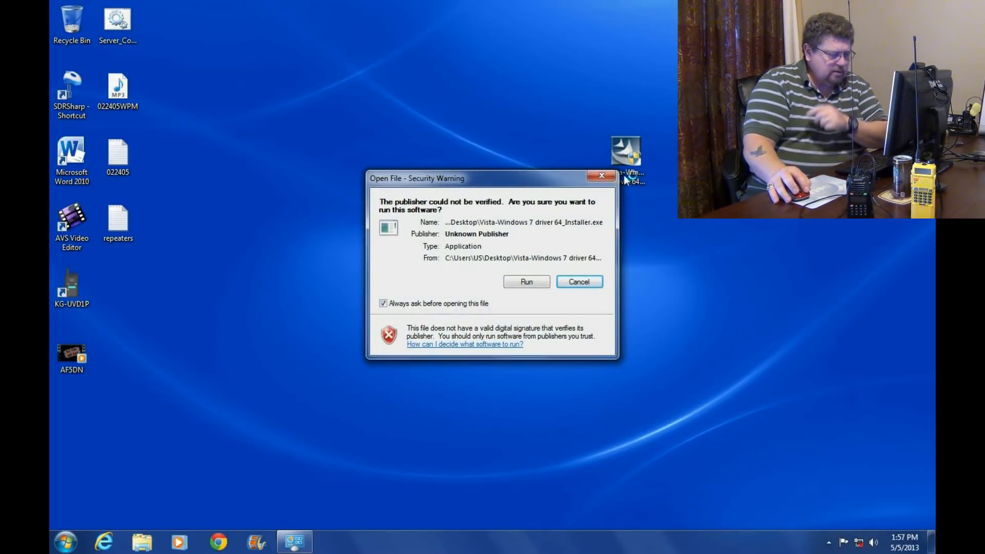
left_click(526, 281)
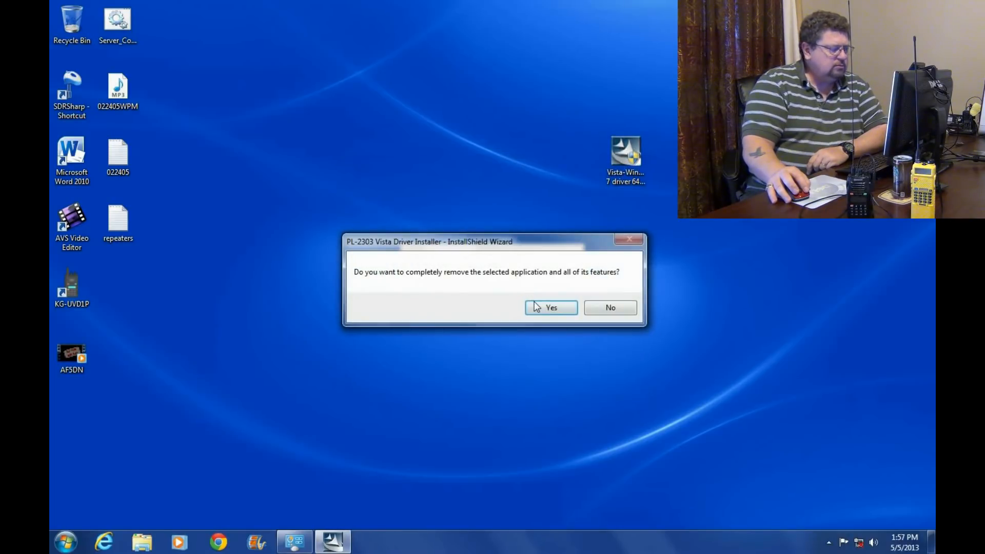
left_click(550, 307)
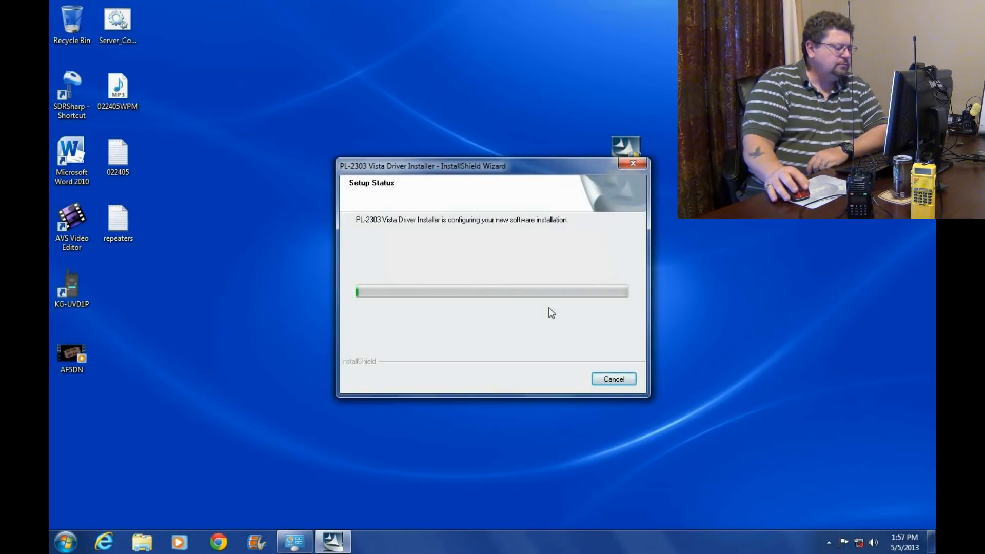
mouse_move(542, 318)
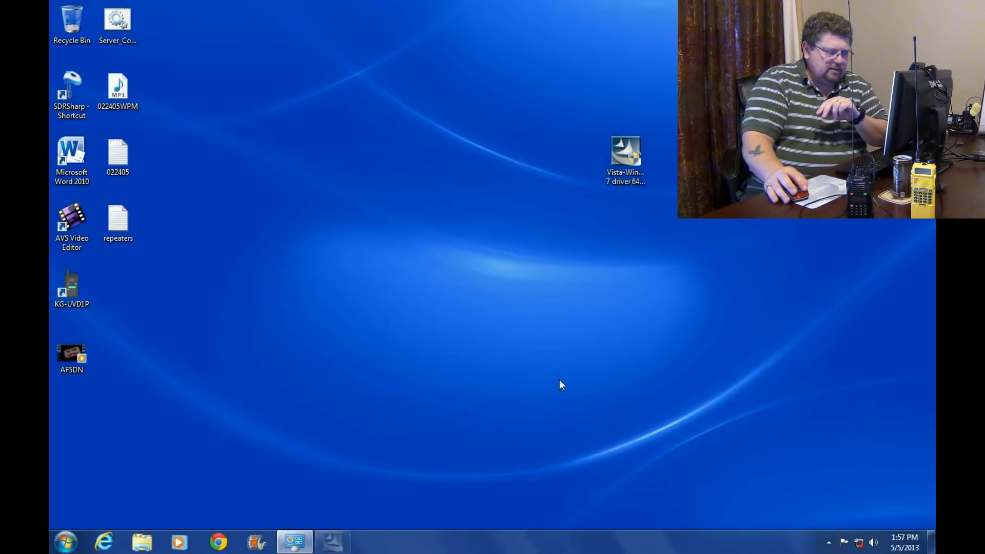
Step: Relaunch the PL-2303 installer, accept the license terms, and finish reinstalling the driver
double_click(625, 151)
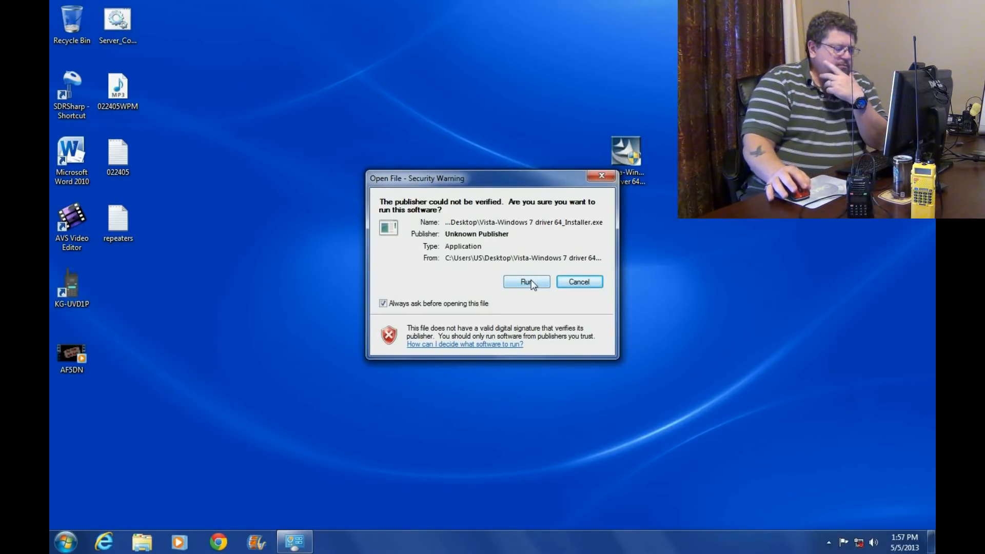
left_click(526, 281)
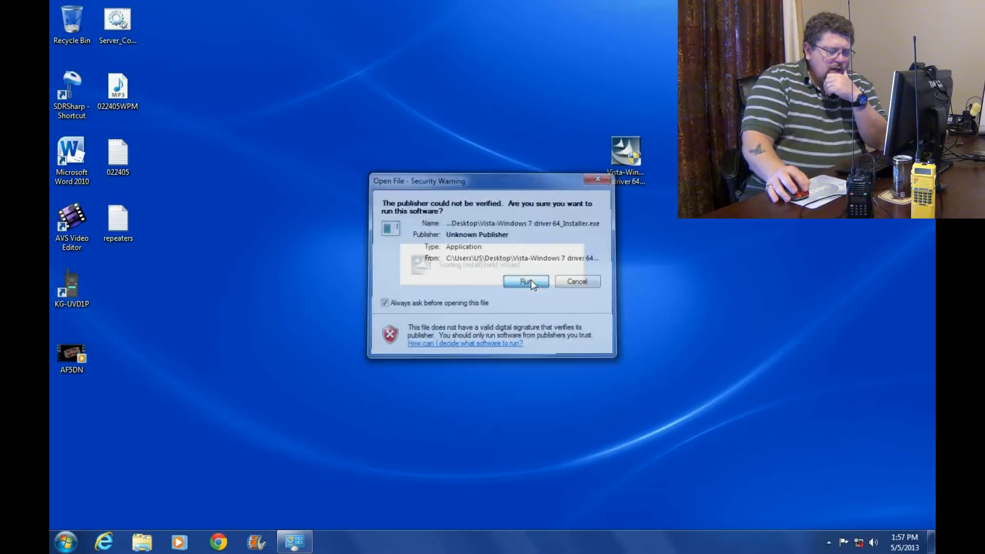
left_click(525, 282)
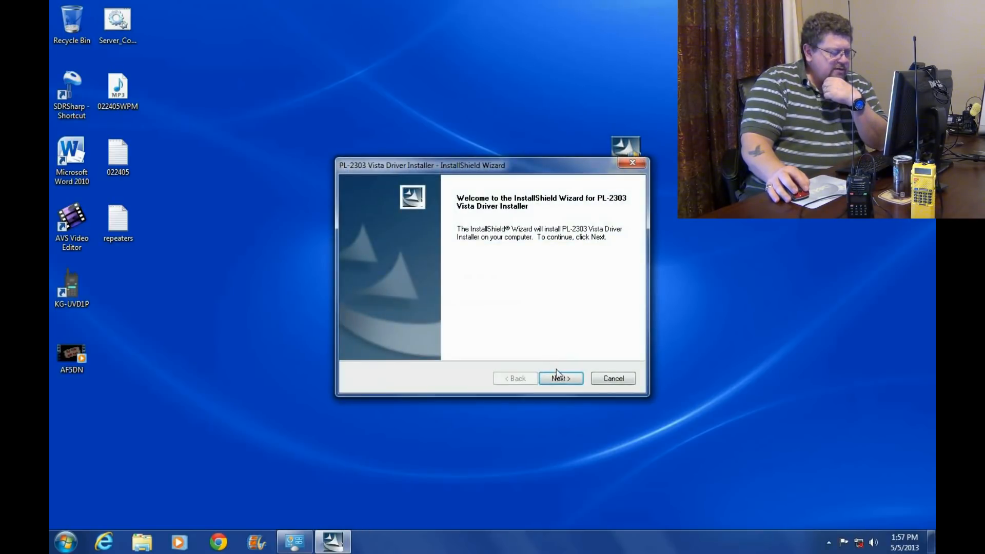
left_click(560, 378)
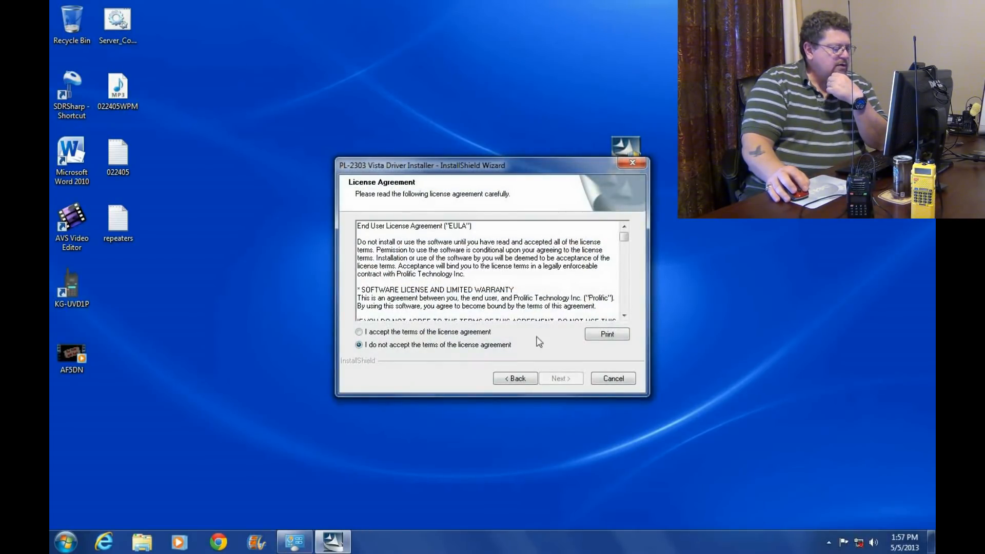
left_click(359, 332)
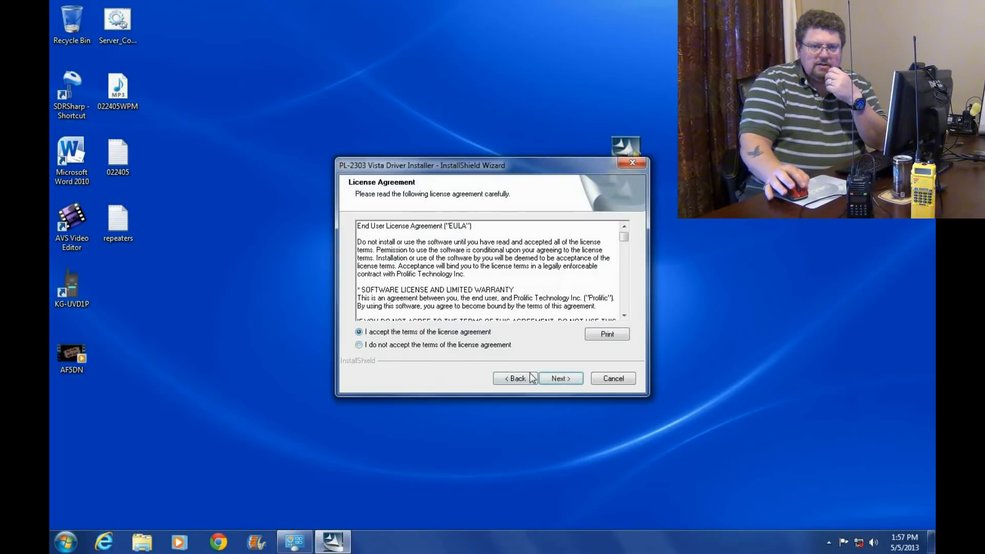
left_click(560, 379)
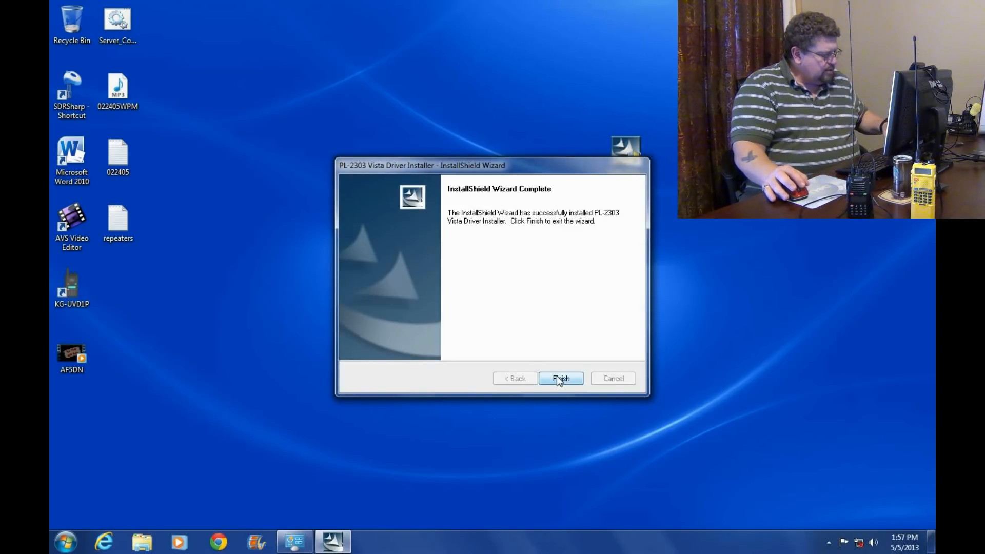
left_click(560, 378)
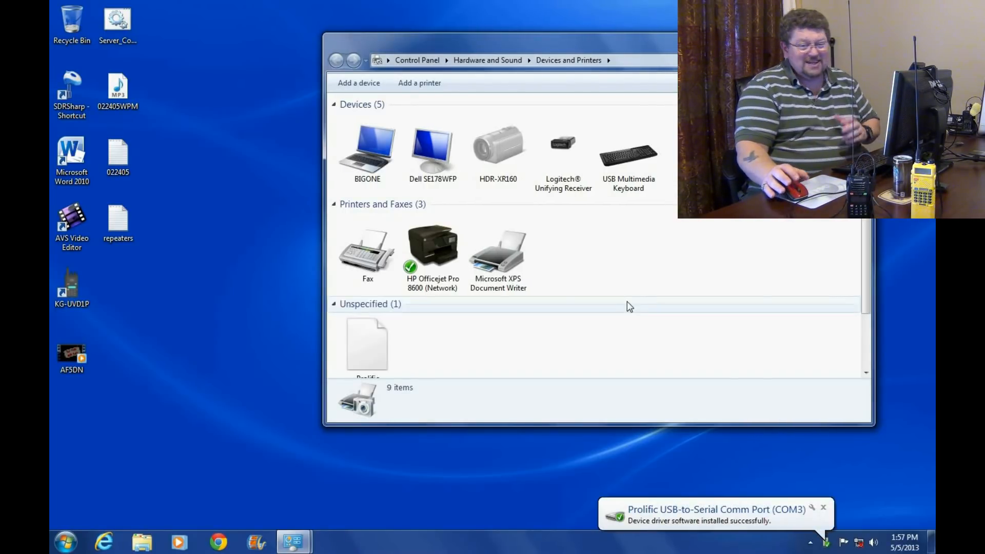
Step: Verify Prolific USB-to-Serial Comm Port (COM3) under Unspecified, then close Devices and Printers
scroll("down", 3)
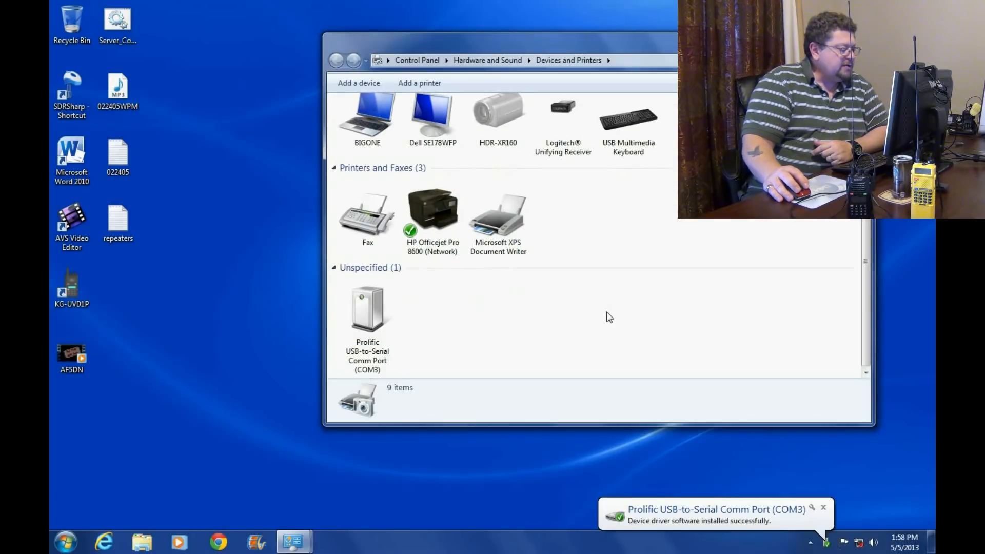
left_click(367, 311)
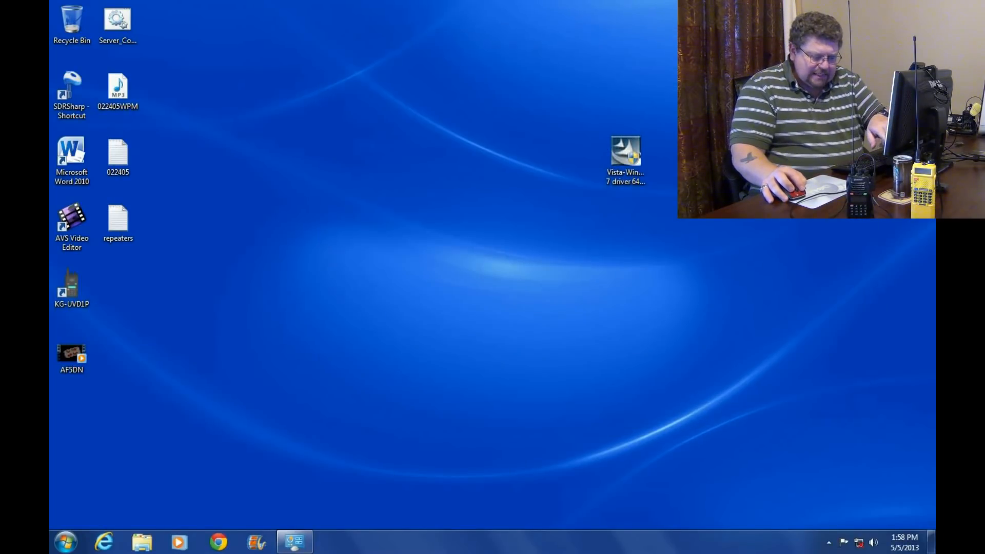
mouse_move(911, 457)
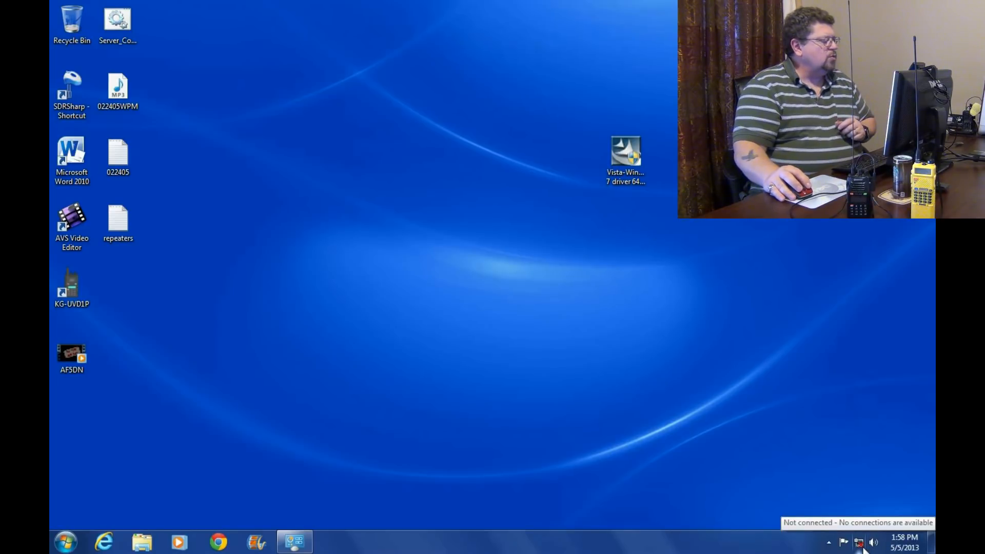
Step: Launch KG-UVD1P, set the communication port to COM3, and acknowledge the successful radio read
left_click(71, 288)
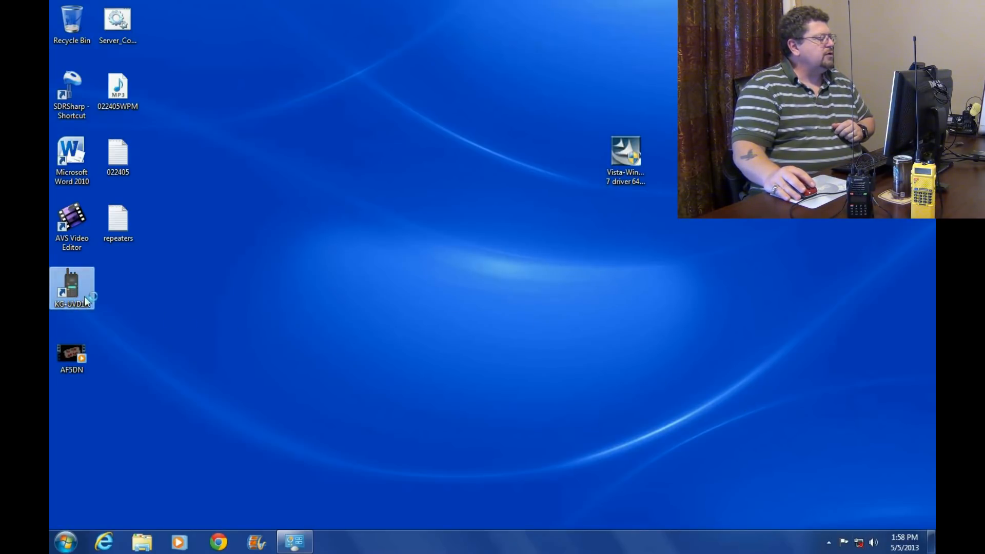
double_click(71, 289)
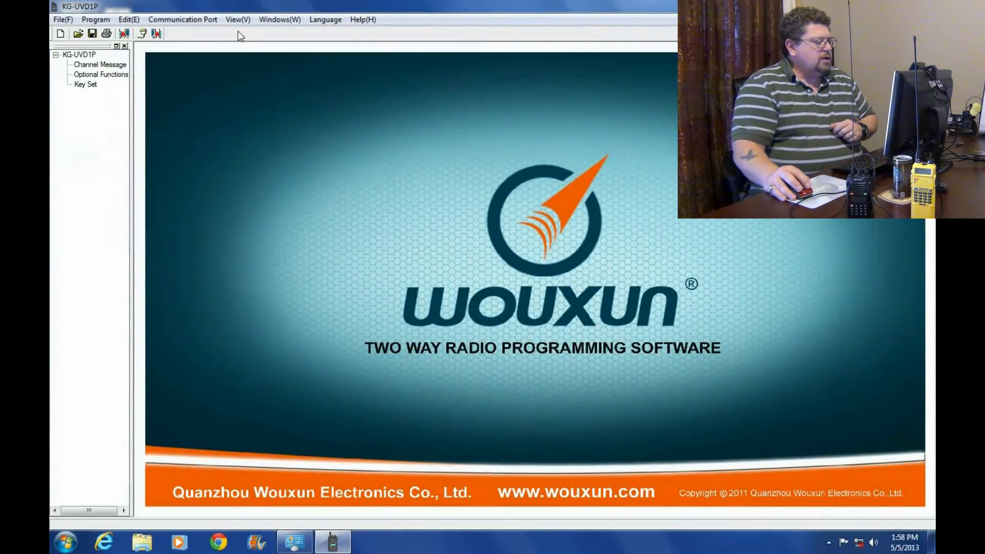
left_click(183, 19)
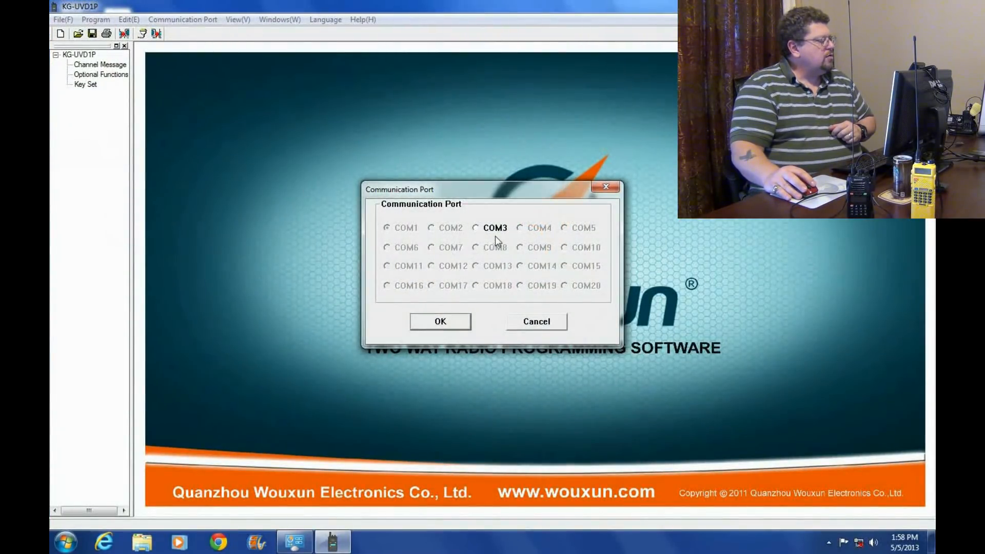
left_click(440, 321)
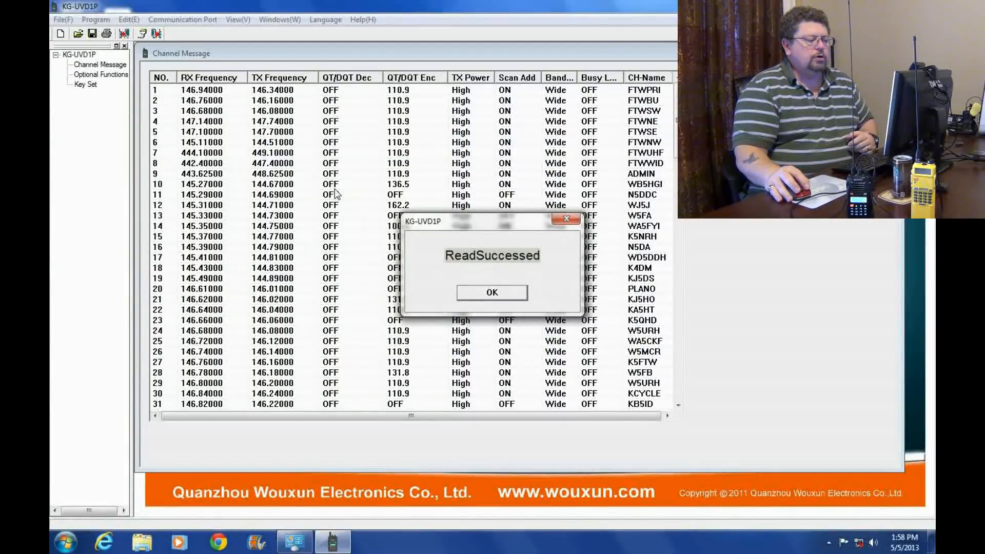
left_click(492, 292)
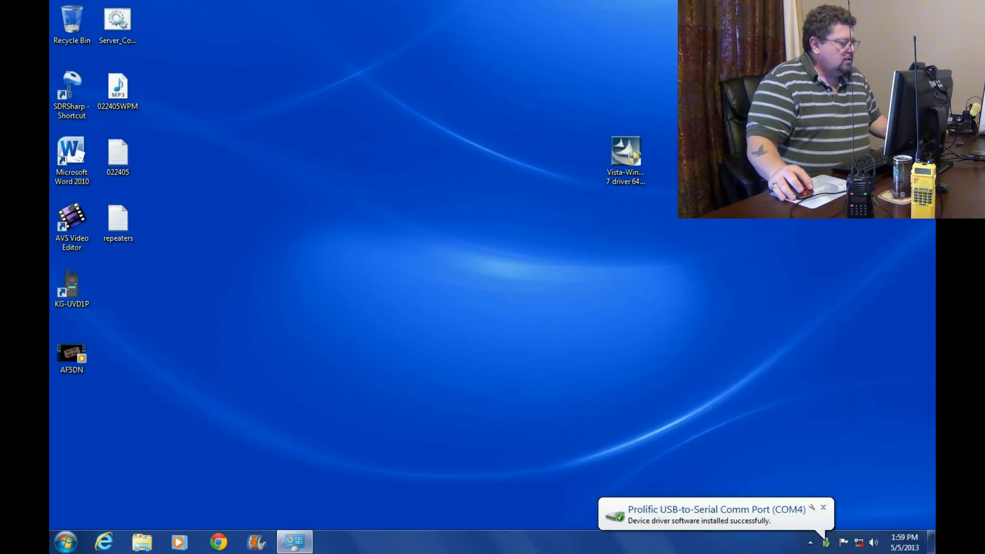
Step: Check Devices and Printers, then read the radio in KG-UVD1P over COM4
left_click(64, 540)
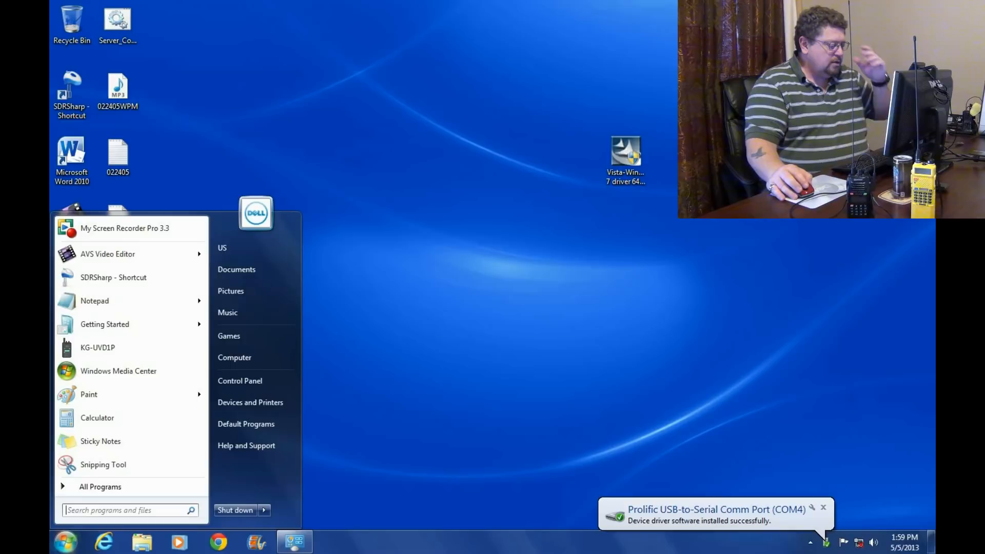
left_click(250, 402)
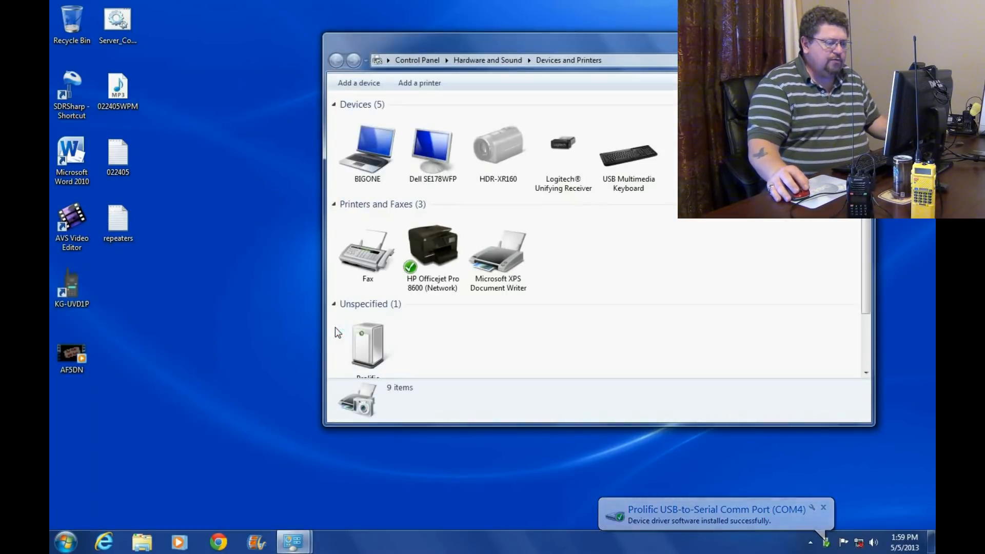
scroll("down", 3)
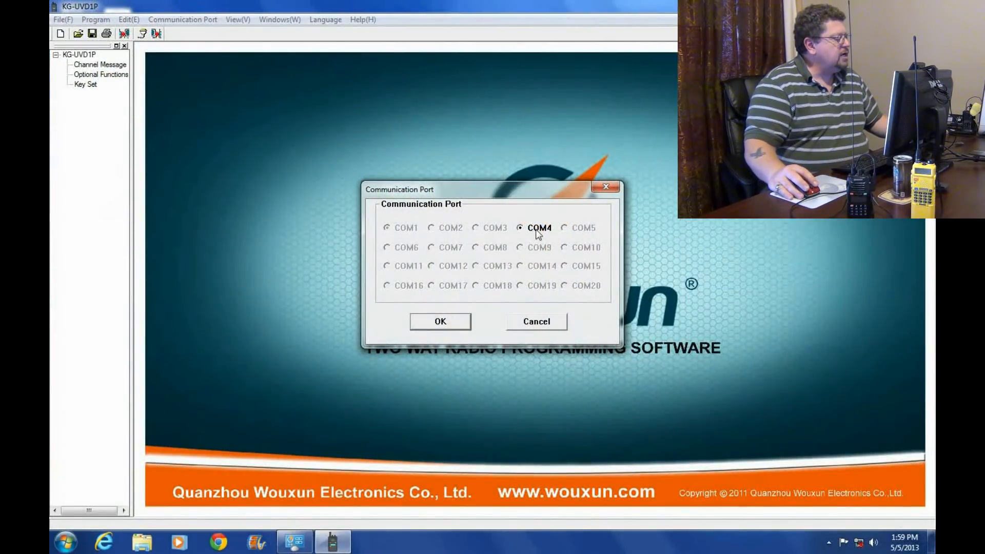
left_click(440, 321)
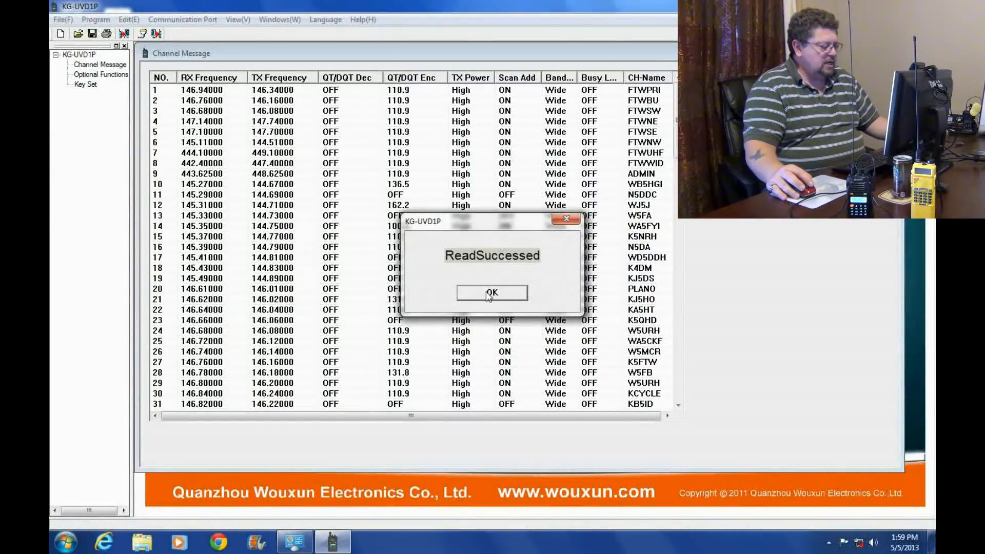
left_click(492, 293)
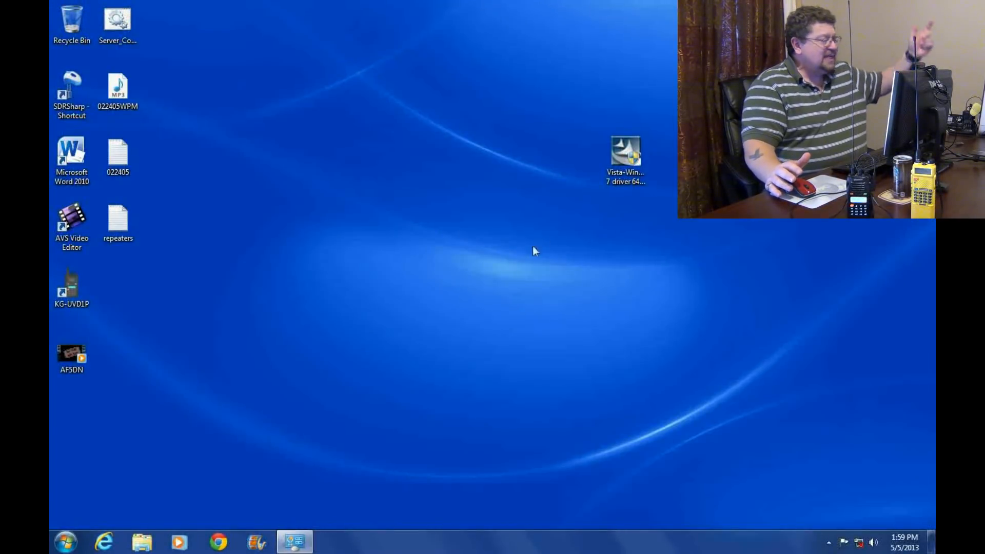
mouse_move(457, 316)
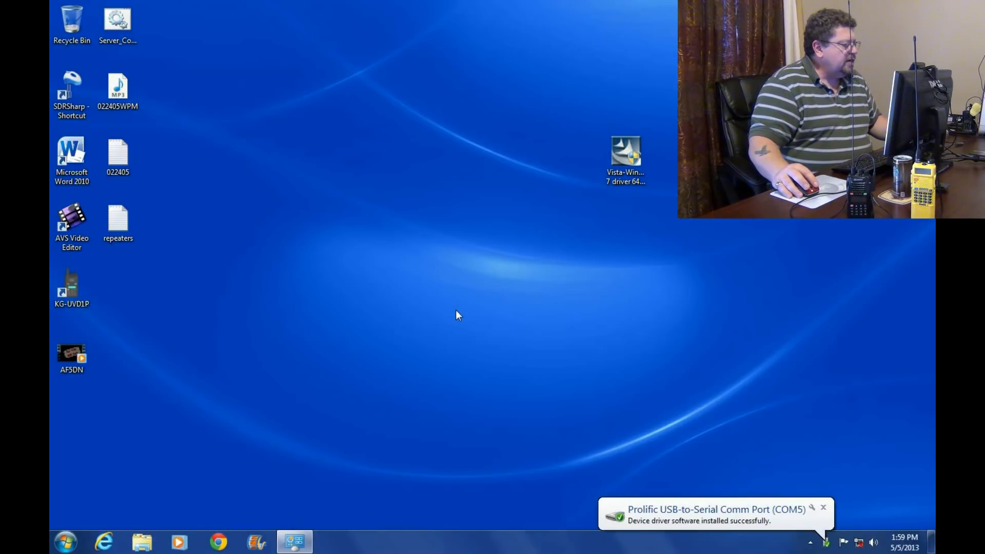
Step: Launch KG-UVD1P, switch the communication port to COM5, and acknowledge the successful read
left_click(71, 288)
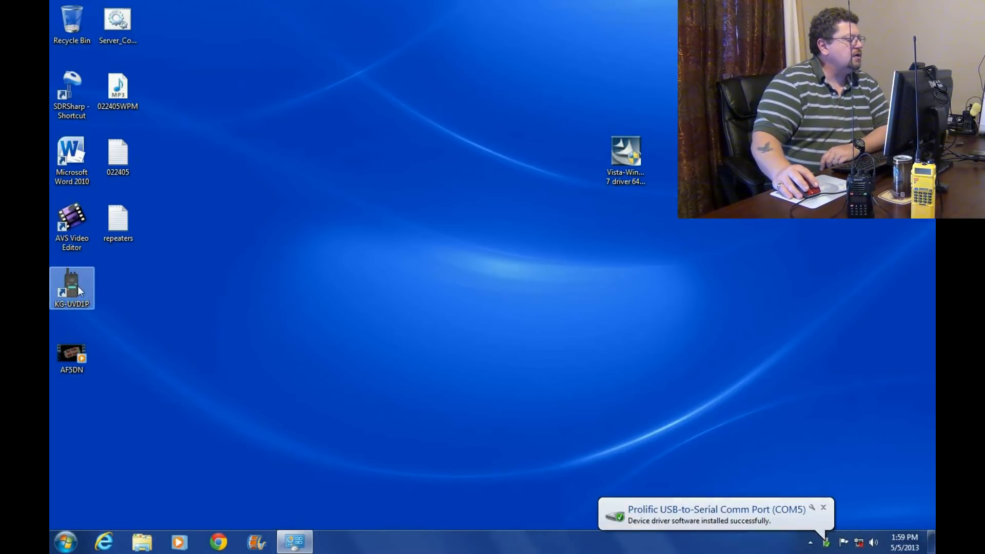
double_click(72, 288)
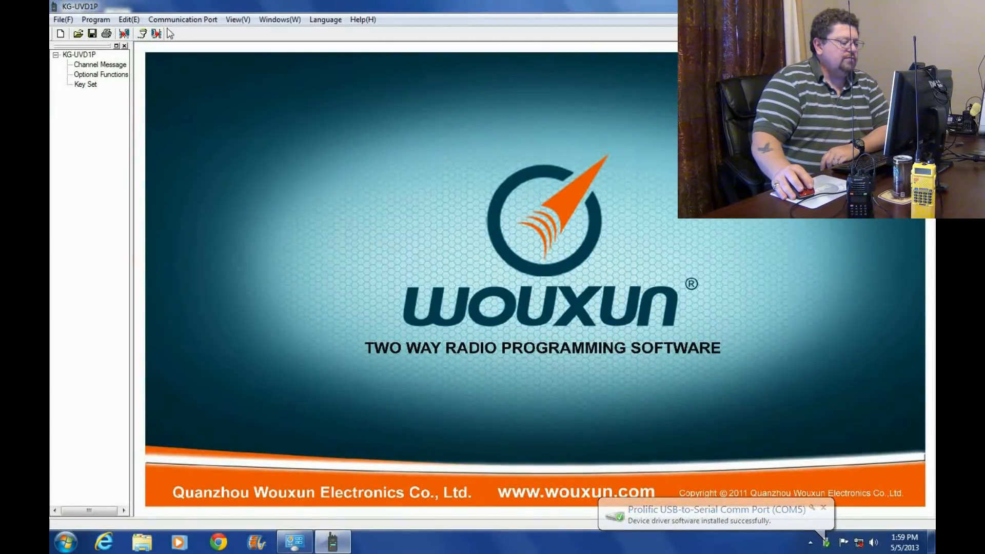
left_click(182, 20)
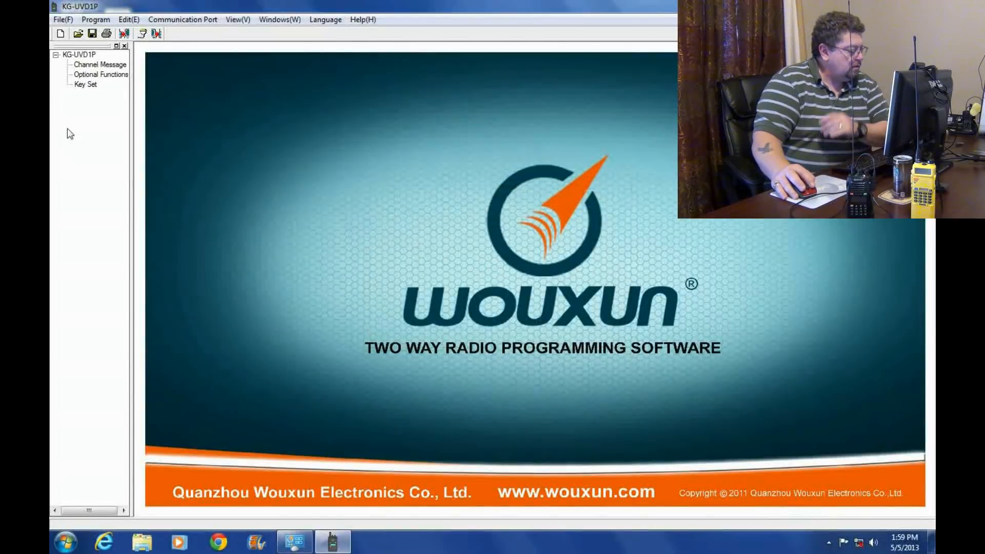
mouse_move(333, 229)
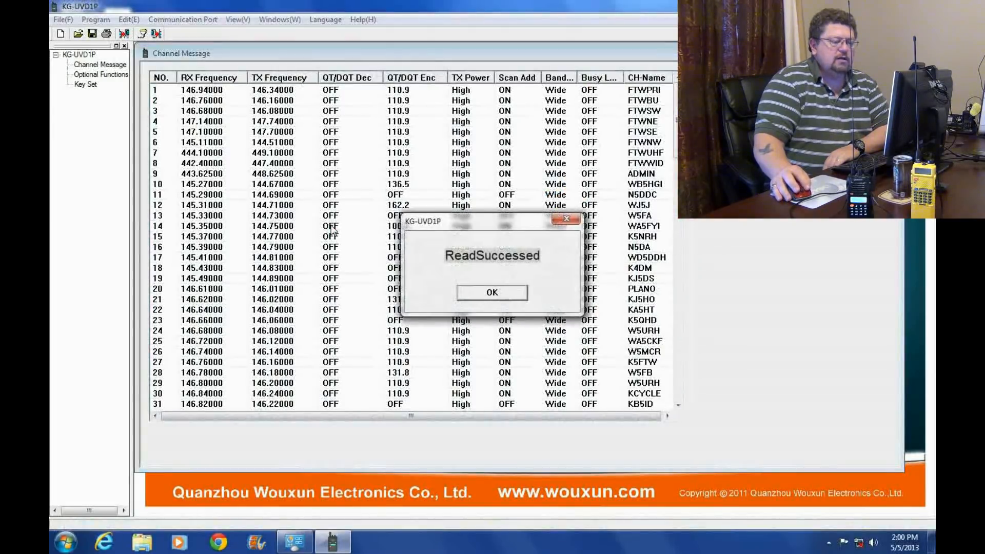
left_click(492, 291)
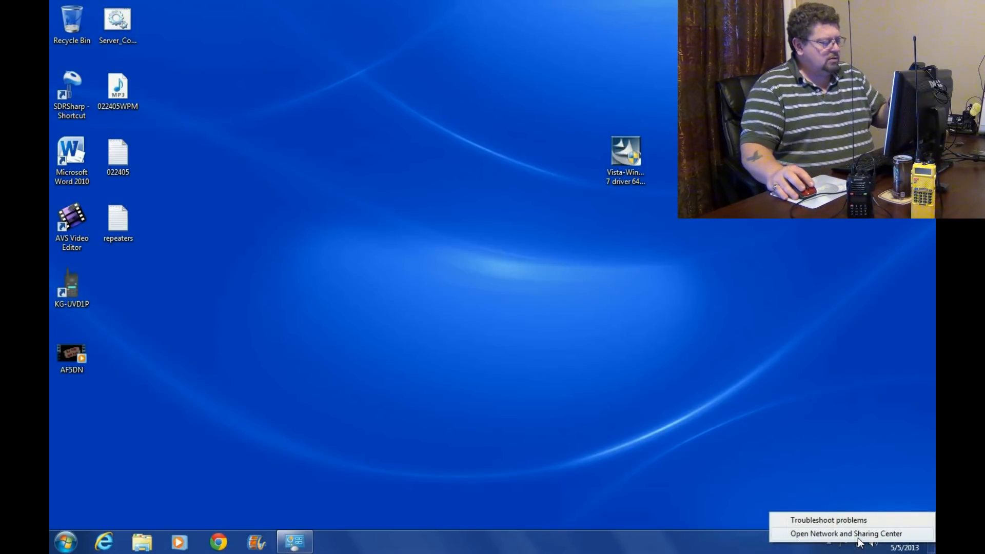
Step: Open Network and Sharing settings, list the adapters, and enable Local Area Connection
left_click(846, 534)
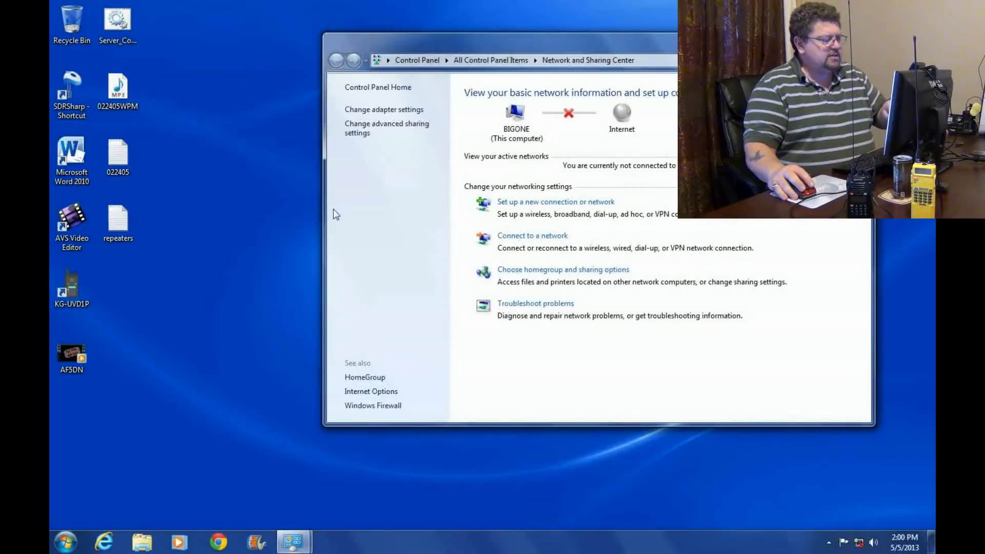
left_click(384, 109)
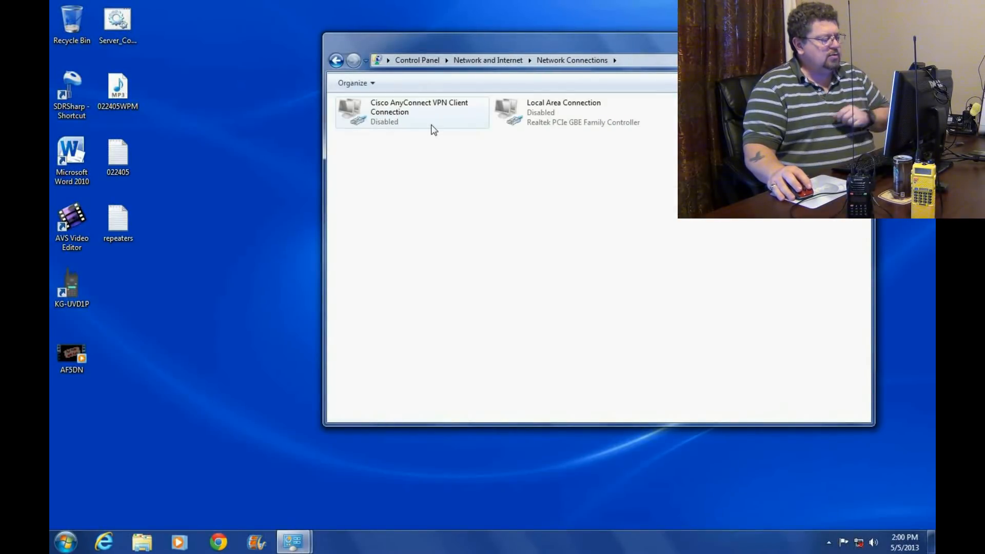
left_click(563, 111)
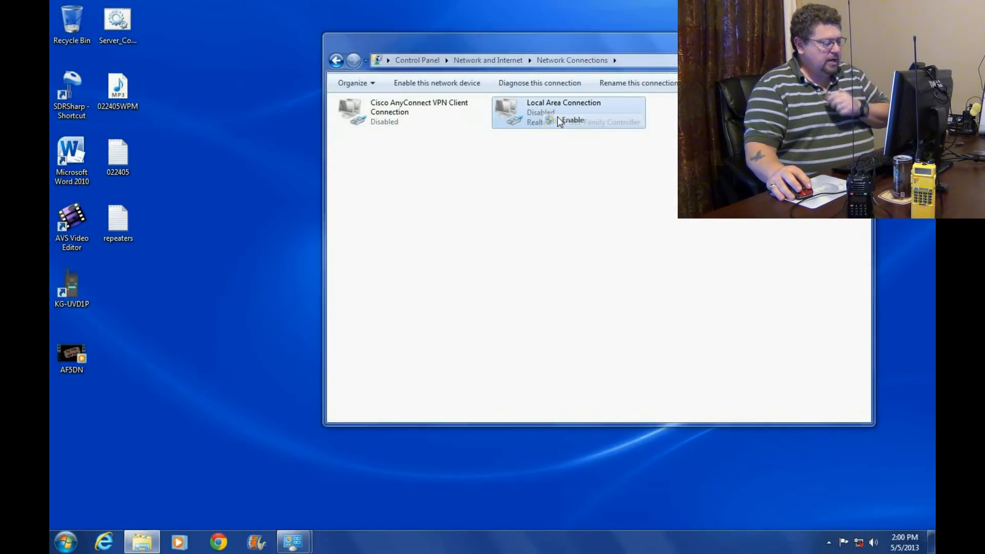
left_click(571, 120)
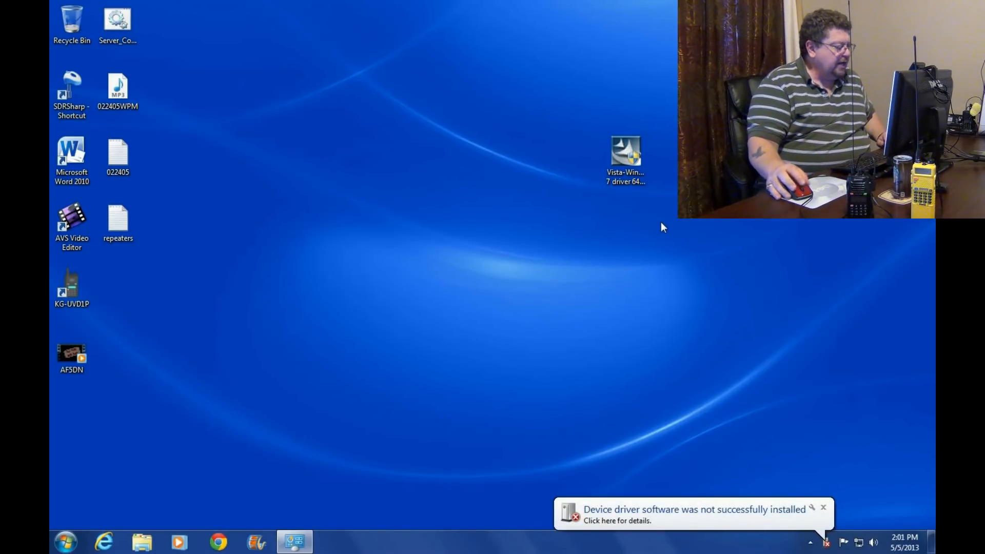
Step: Open Devices and Printers from the Start menu
left_click(64, 541)
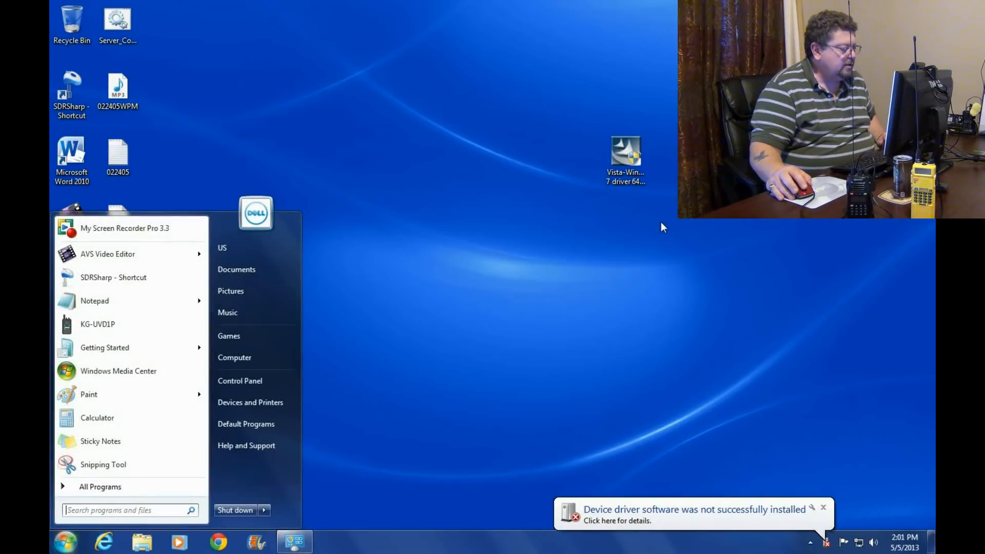
left_click(250, 402)
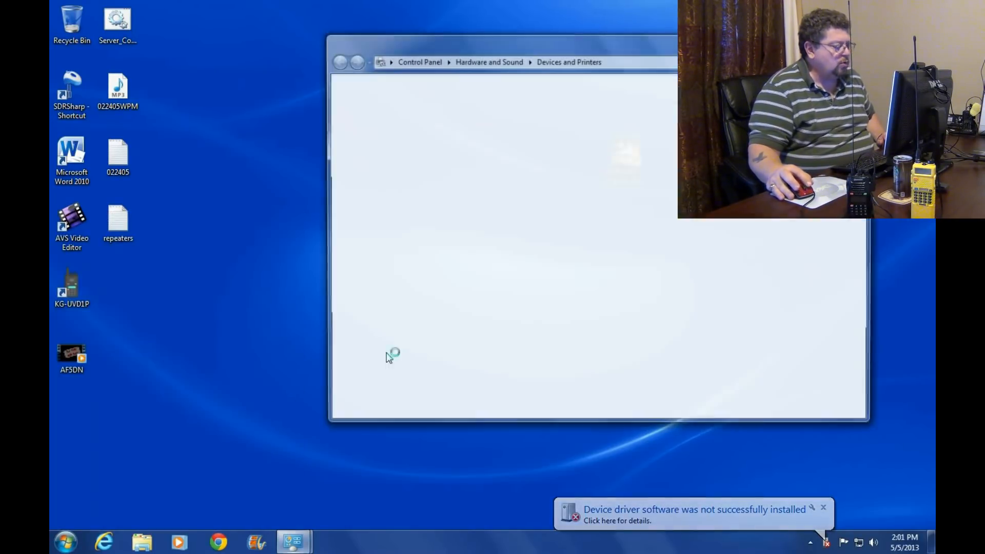